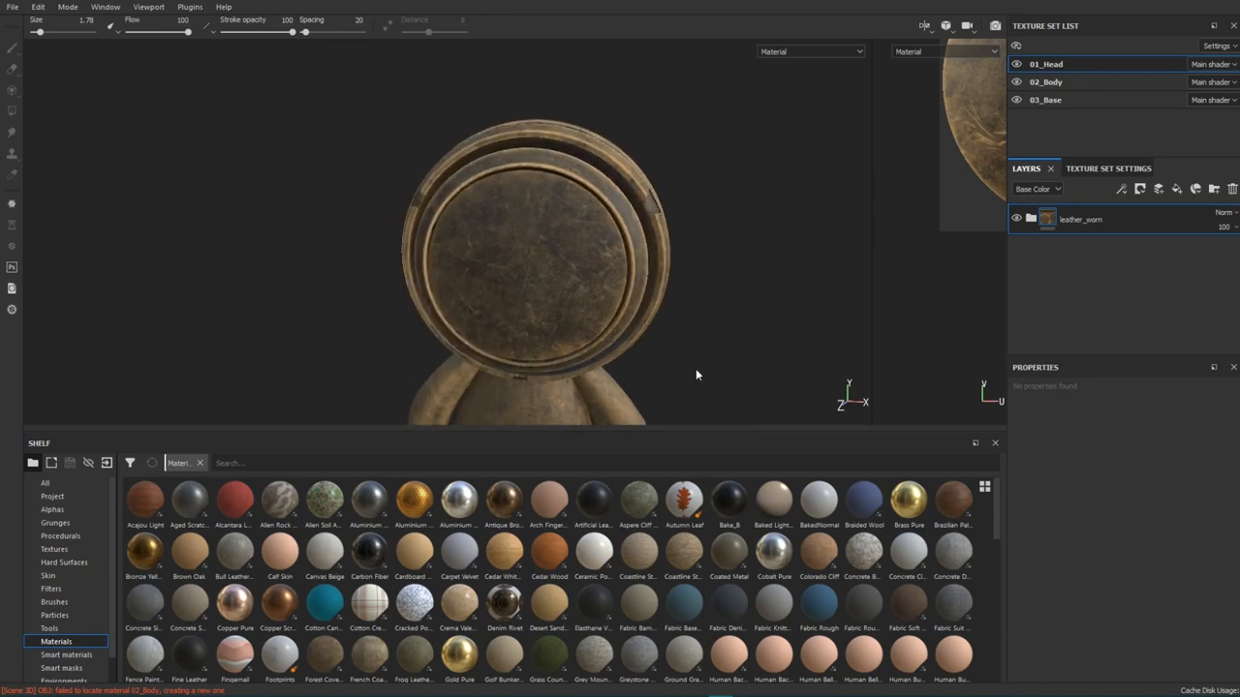
mouse_move(763, 281)
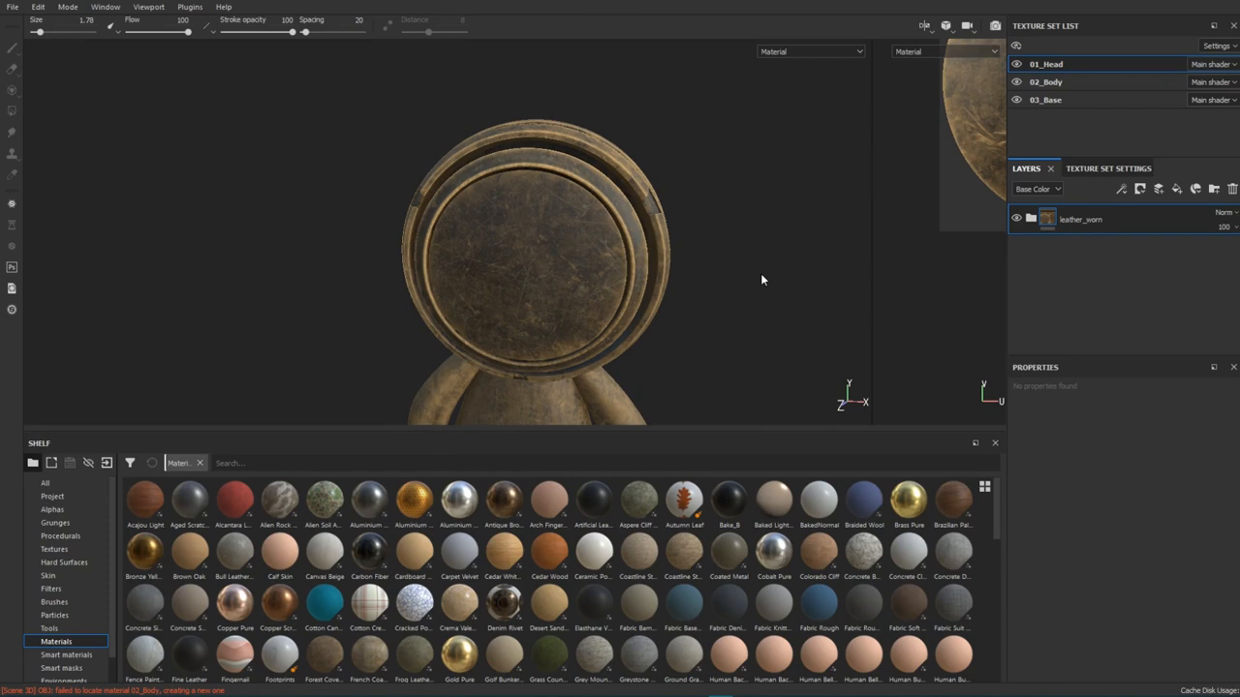
mouse_move(1135, 254)
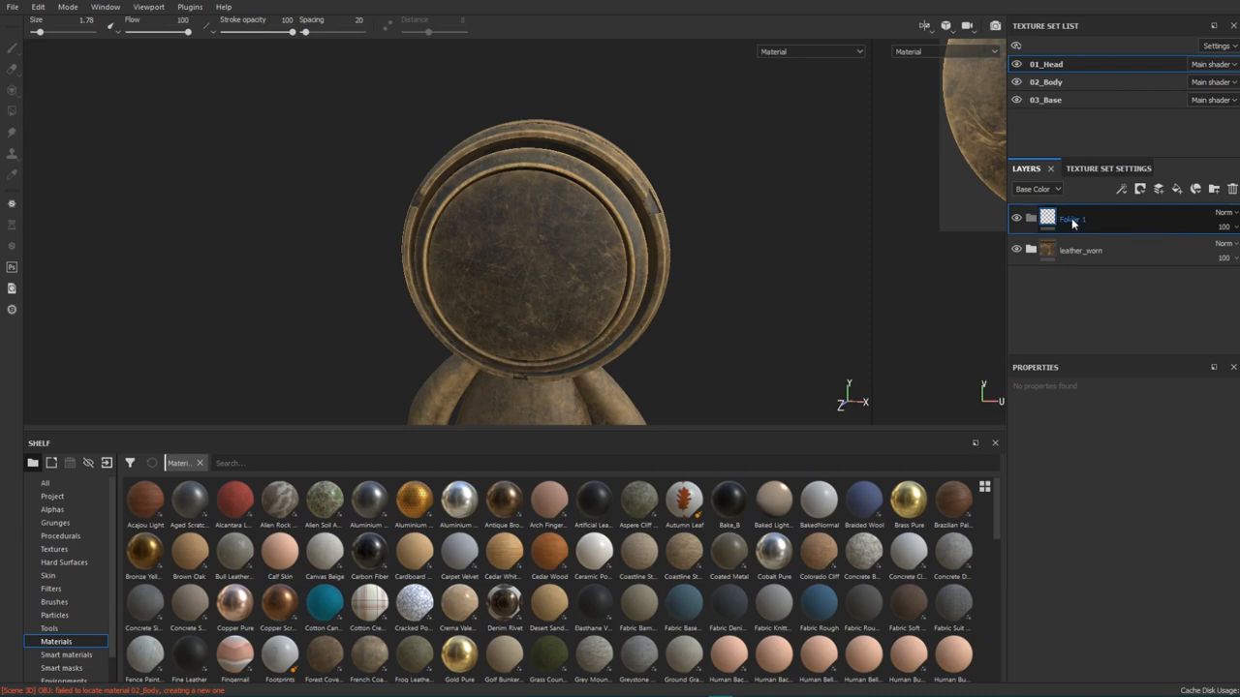
Name the new empty layer above leather_worn 'scratchbase'
type("scratchbase")
left_click(606, 463)
type("leather")
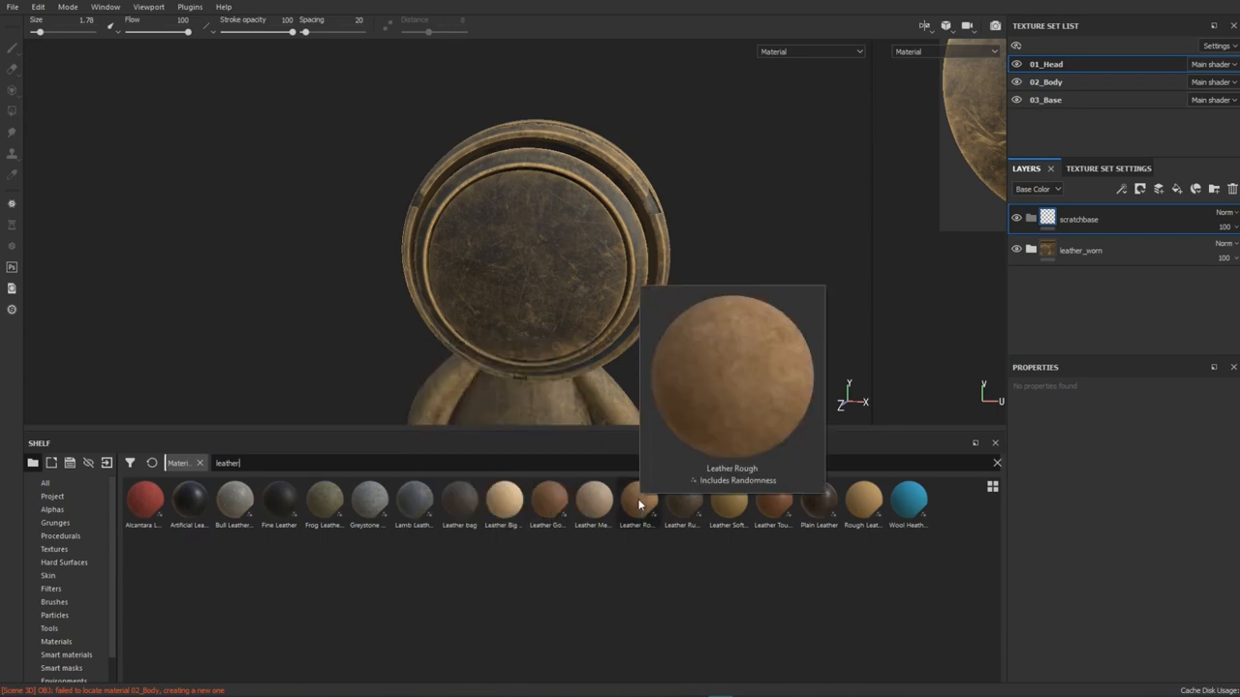
mouse_move(639, 515)
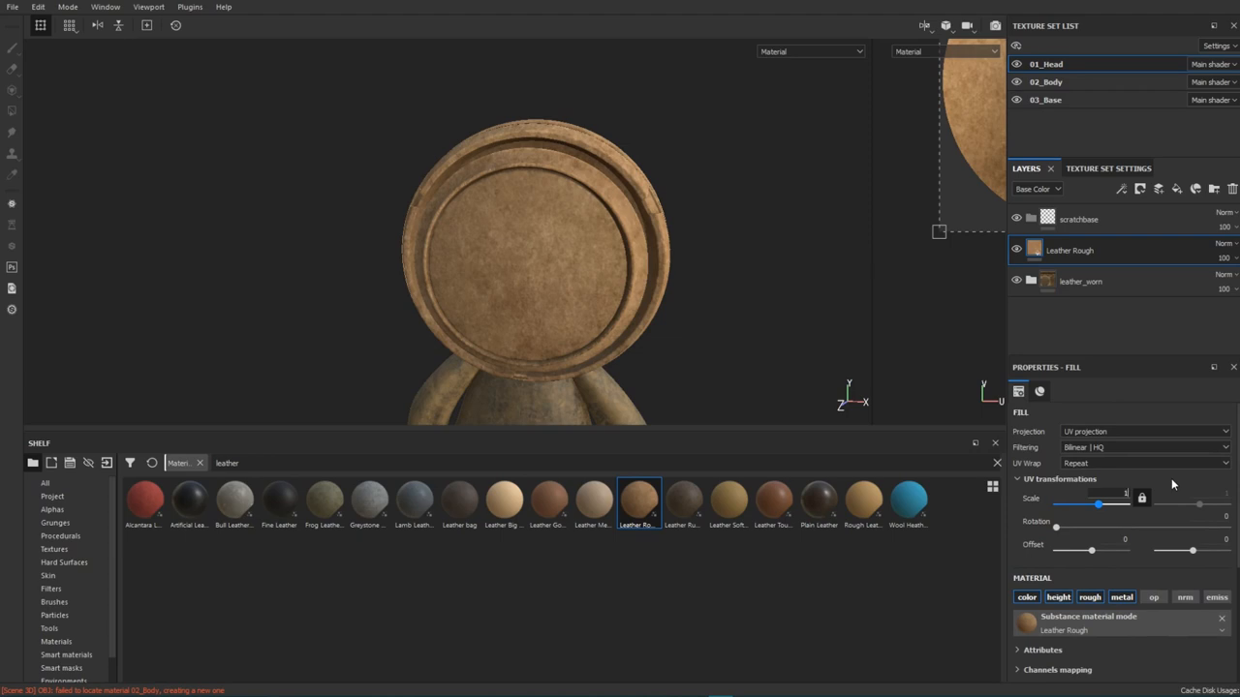
Adjust the Leather Rough layer's UV Scale so its grain tiles more finely
left_click_drag(1099, 504, 1106, 503)
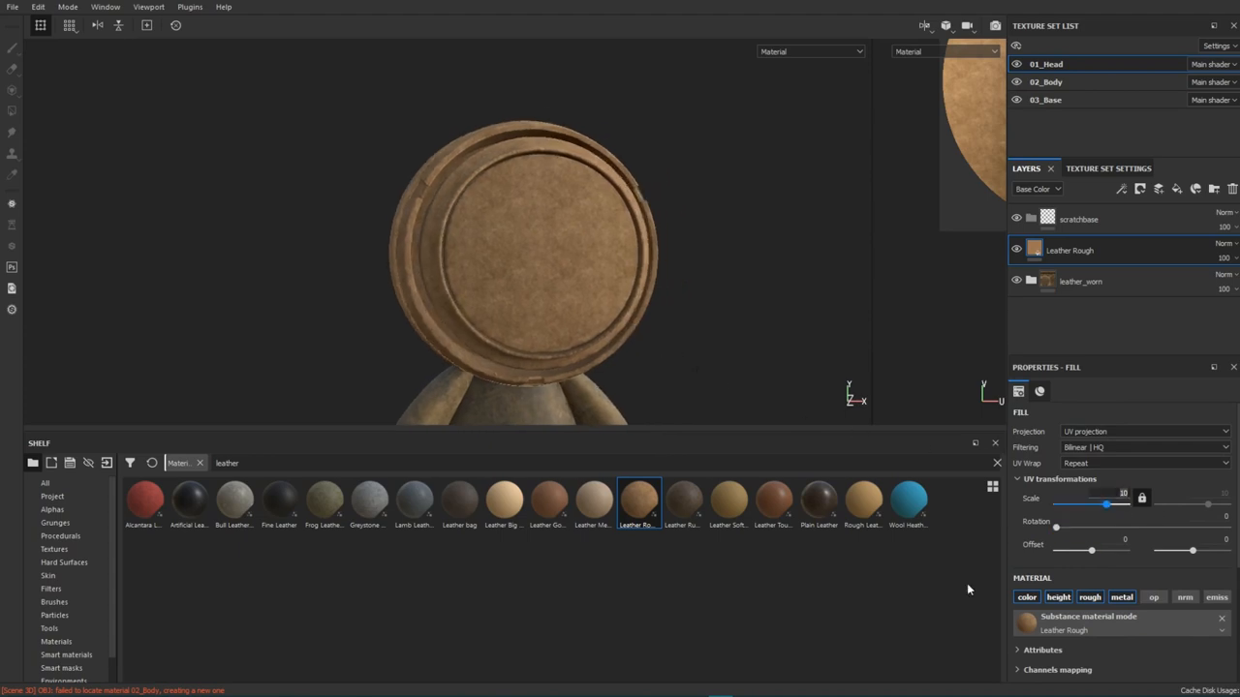
left_click_drag(1108, 504, 1104, 504)
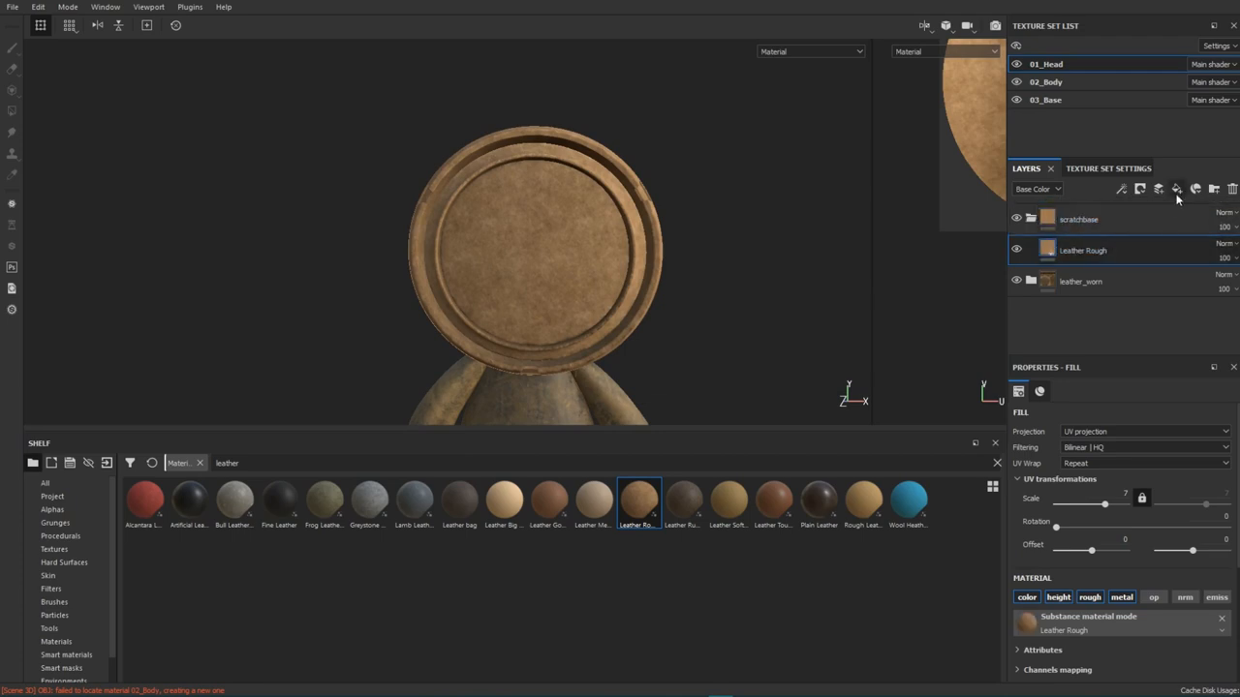
Add a height-only fill layer with lowered height and give scratchbase a black mask
left_click(1138, 190)
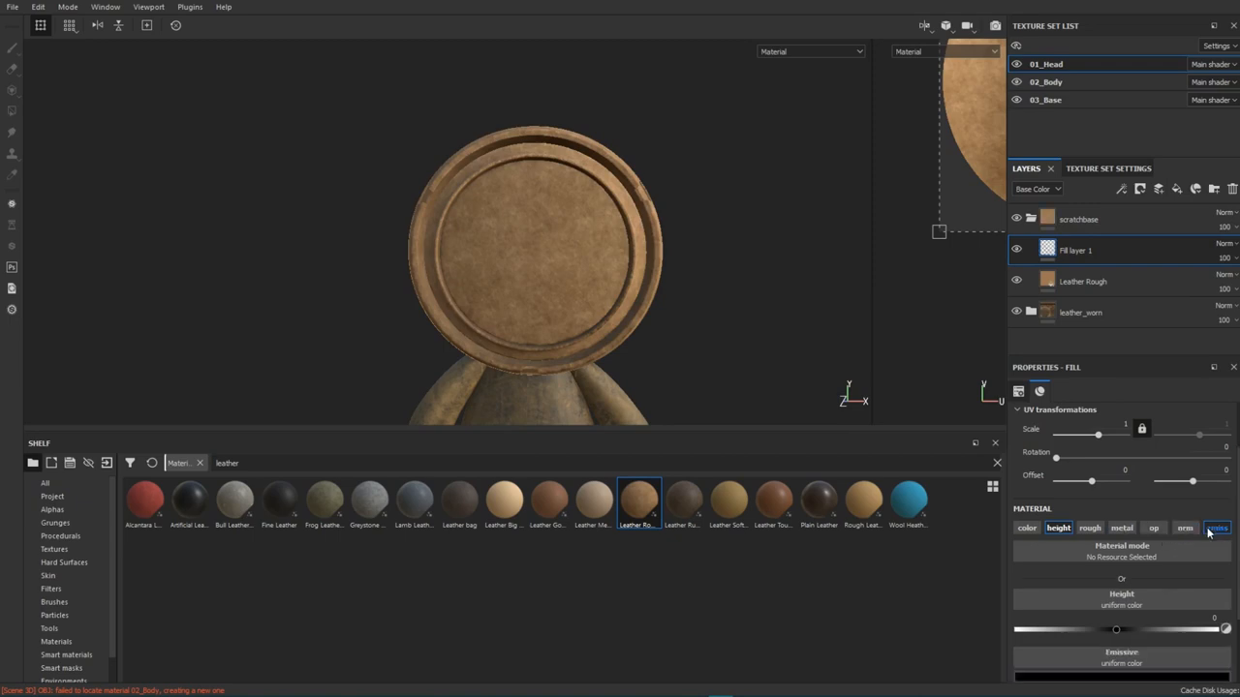
left_click_drag(1115, 629, 1111, 630)
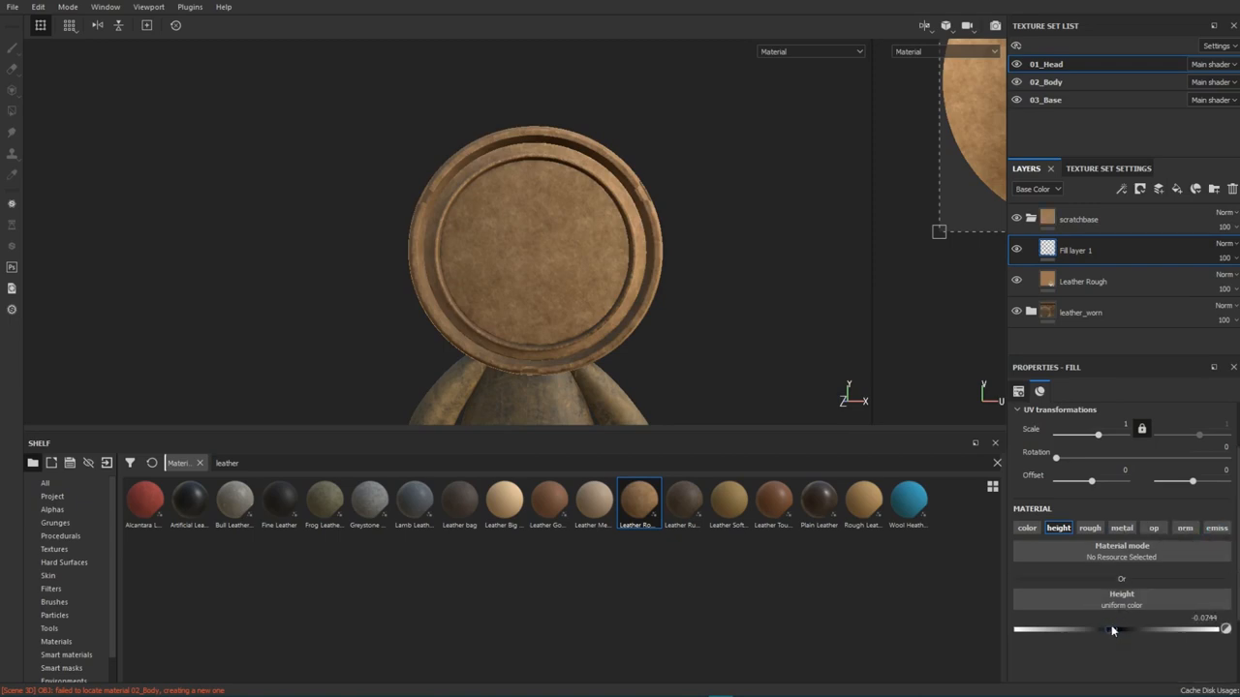
right_click(1075, 250)
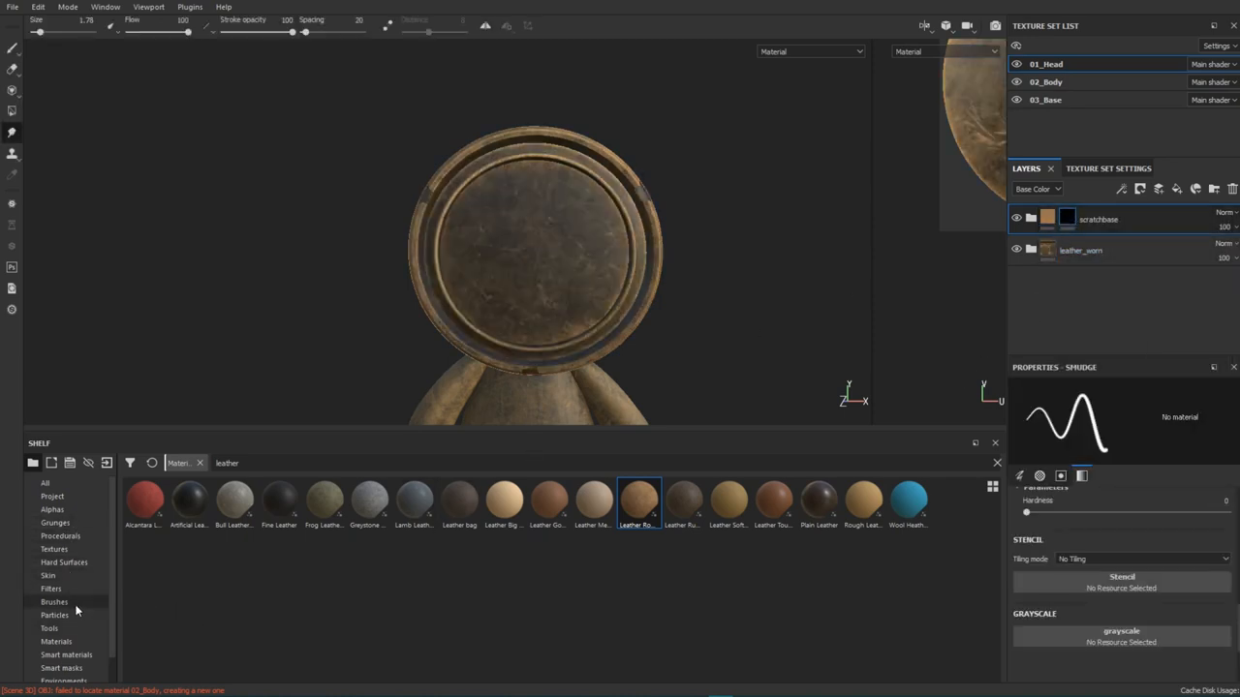
Paint three diagonal claw-scratch strokes into scratchbase's mask with the Chalk Bold brush
left_click(54, 600)
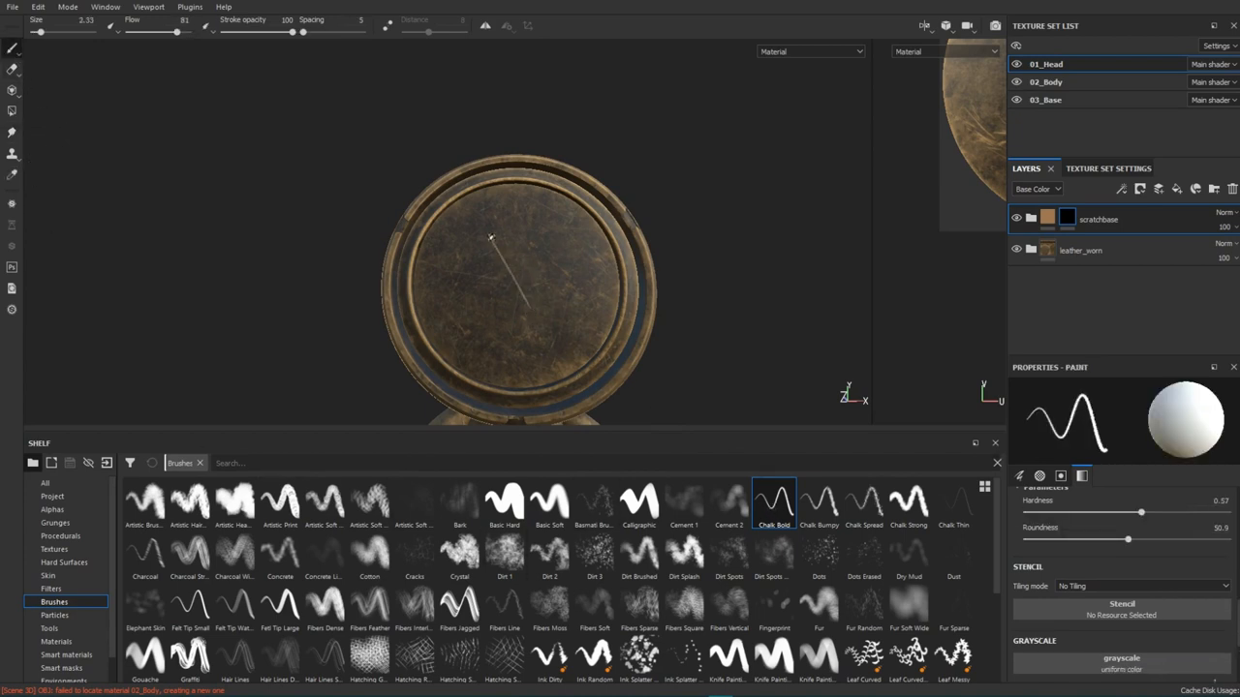
left_click_drag(492, 240, 523, 310)
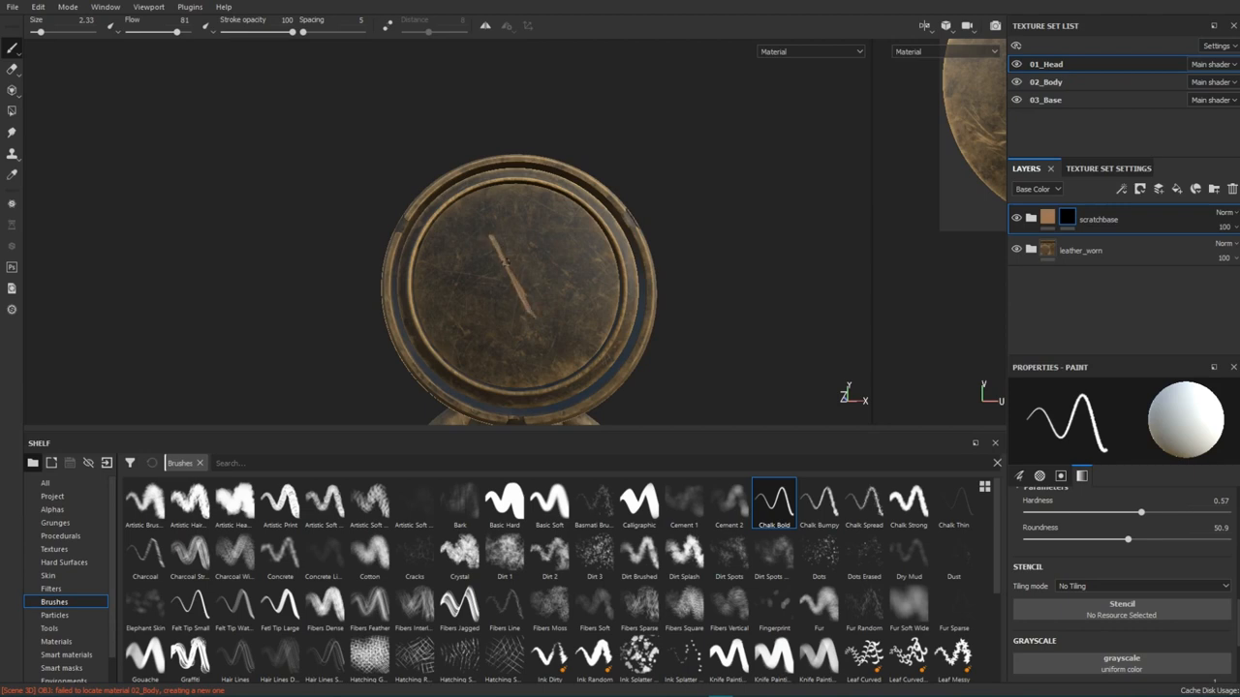
left_click_drag(500, 262, 542, 333)
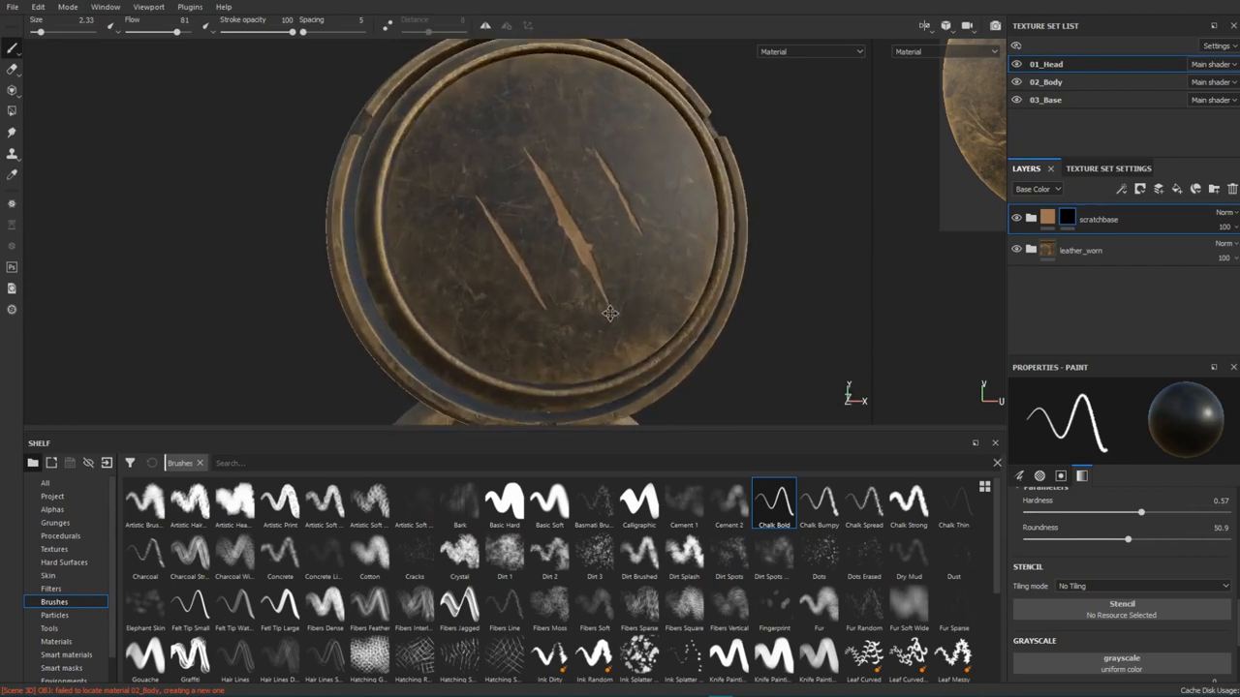
left_click_drag(610, 314, 612, 287)
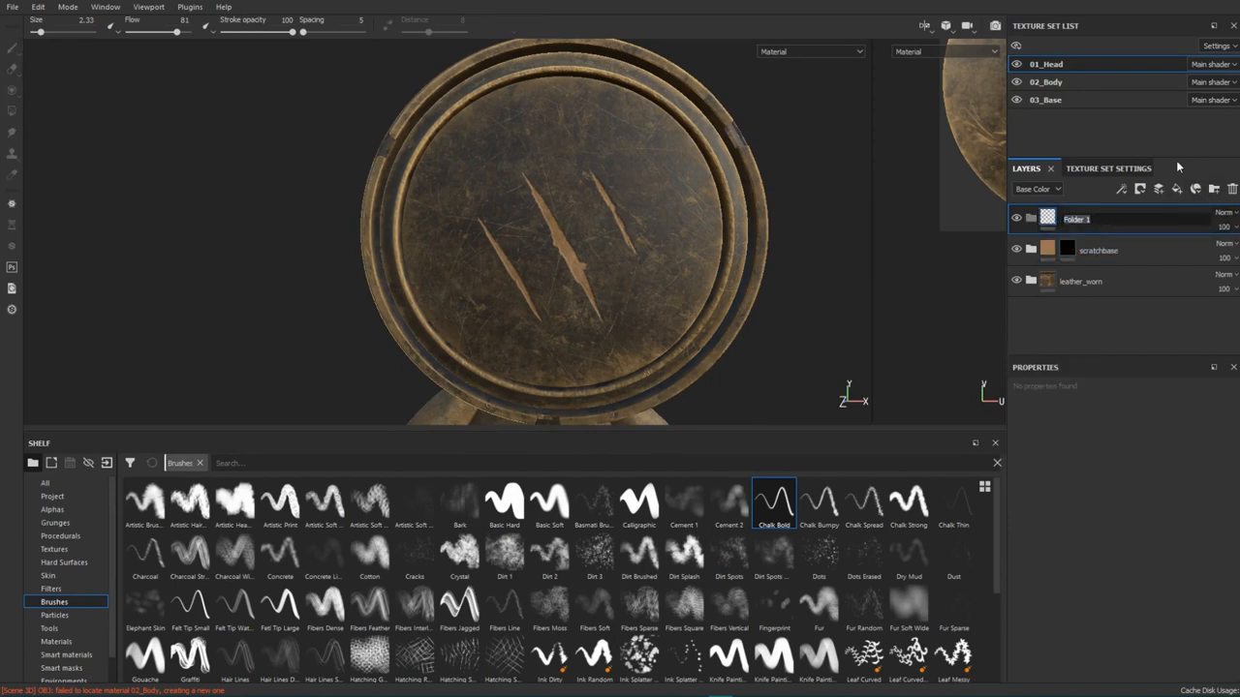
Name the new group 'rough_high' and browse the Shelf for its Leather Rough layer
type("rough")
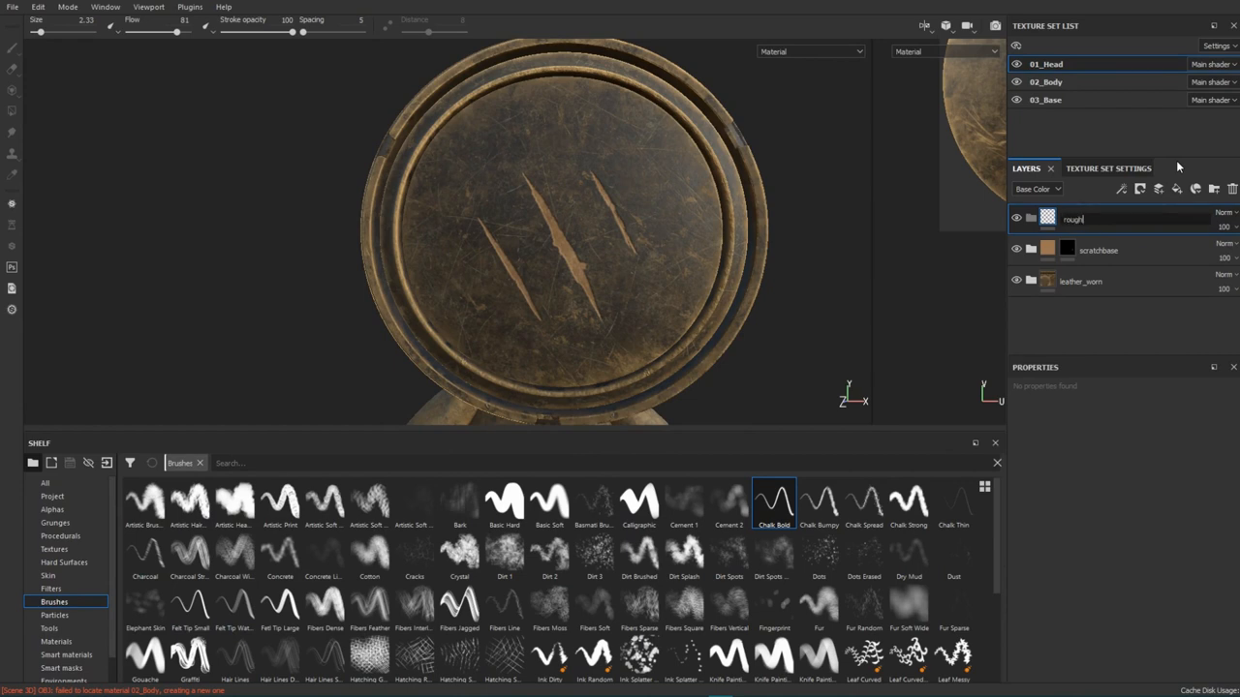
type("_high")
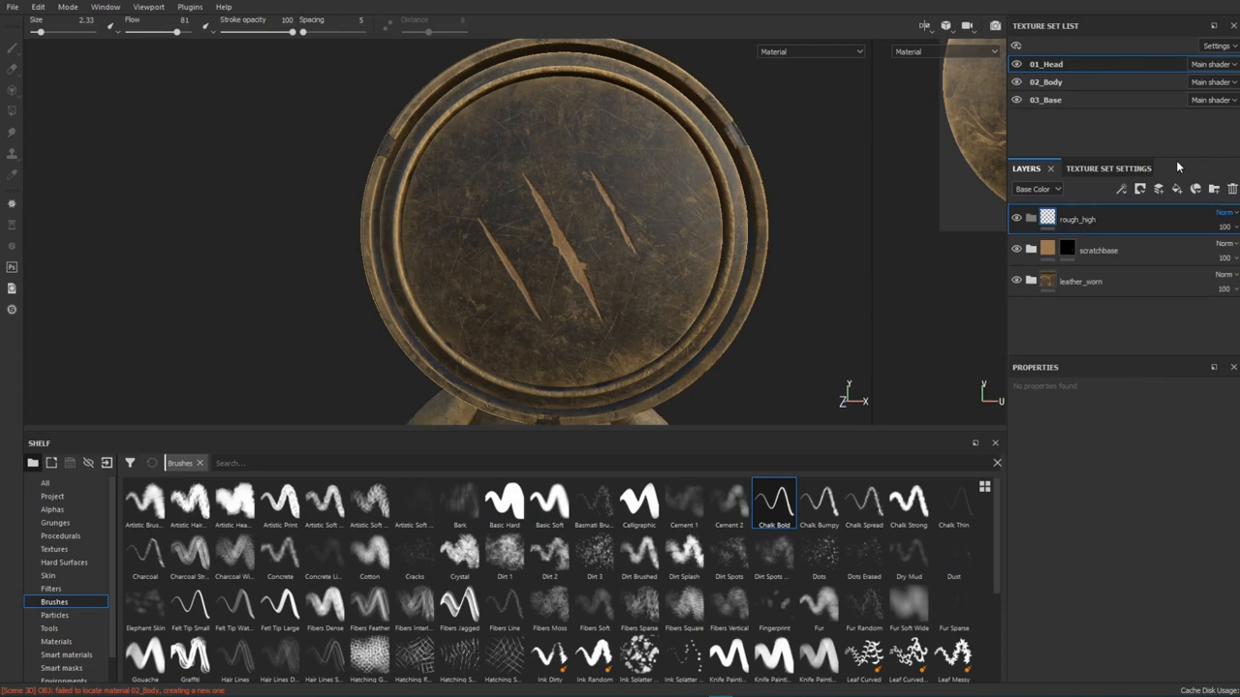
left_click(56, 641)
type("leather")
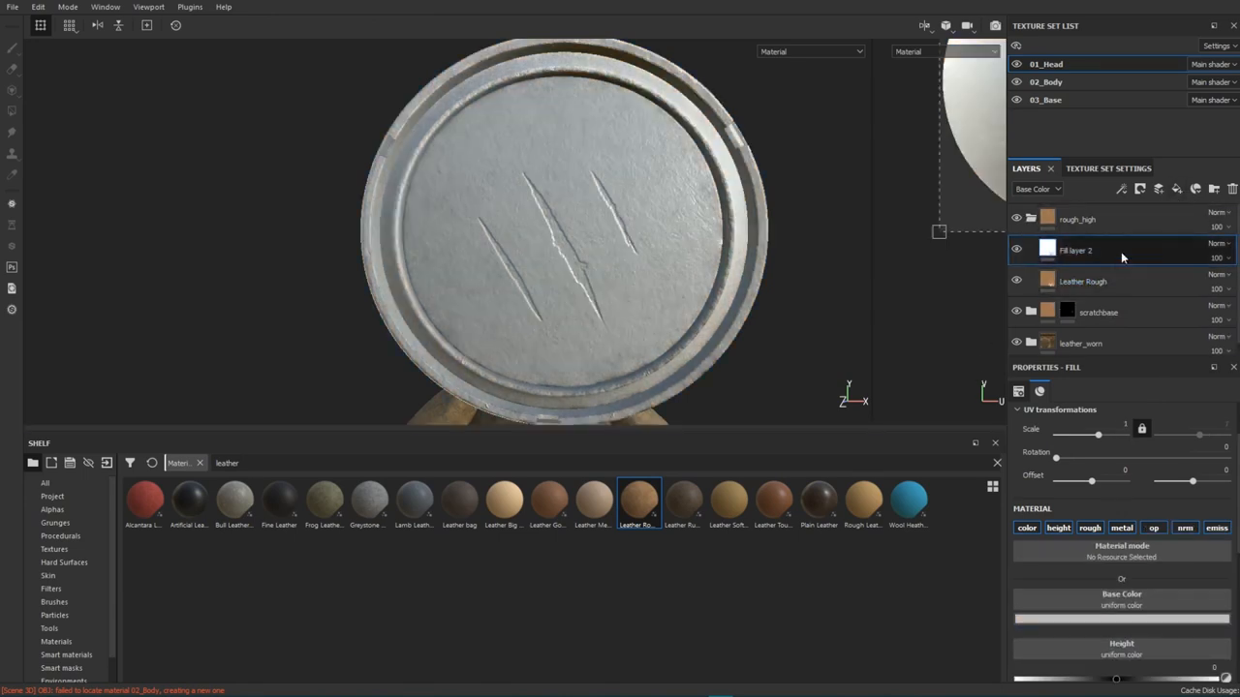
Disable Fill layer 2's color and metal channels and lower its height value
left_click(1122, 527)
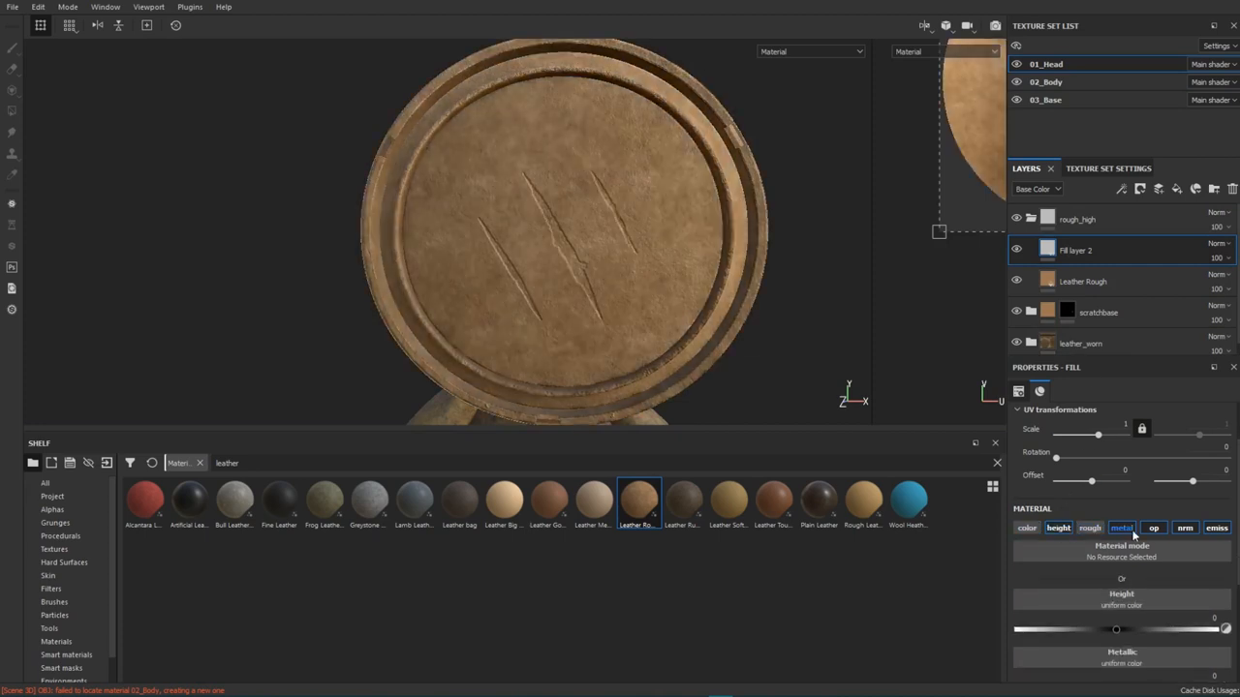
left_click(1057, 527)
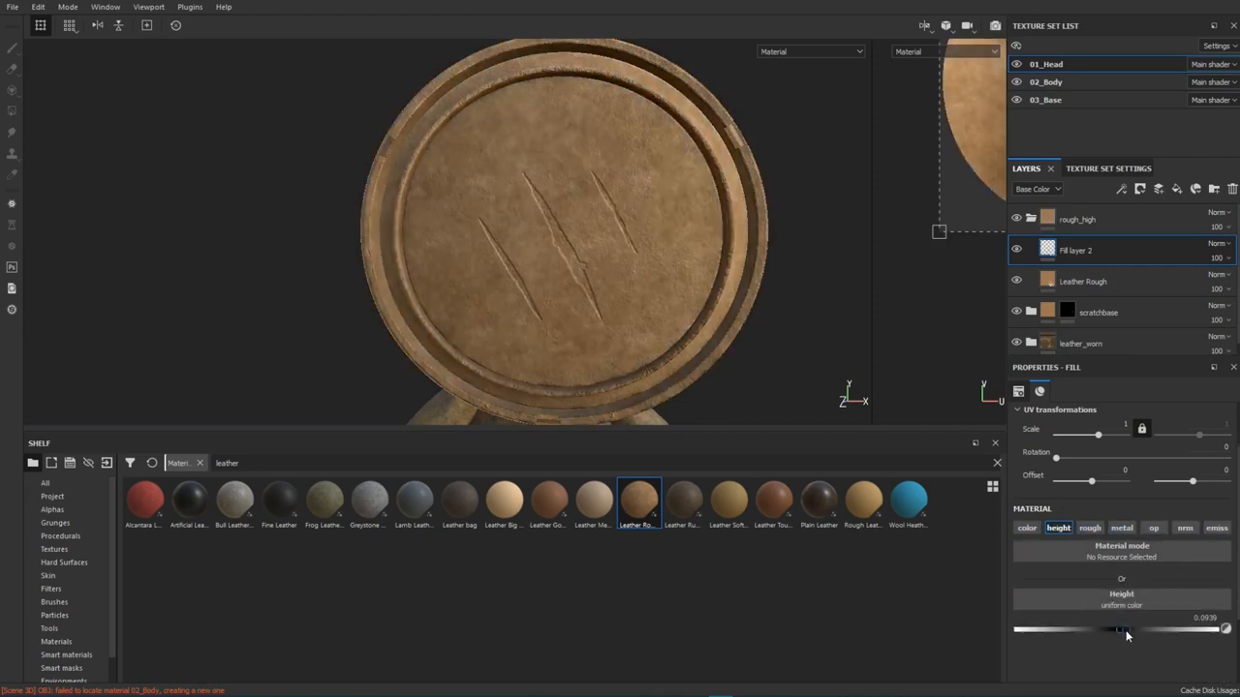
left_click_drag(1119, 629, 1126, 629)
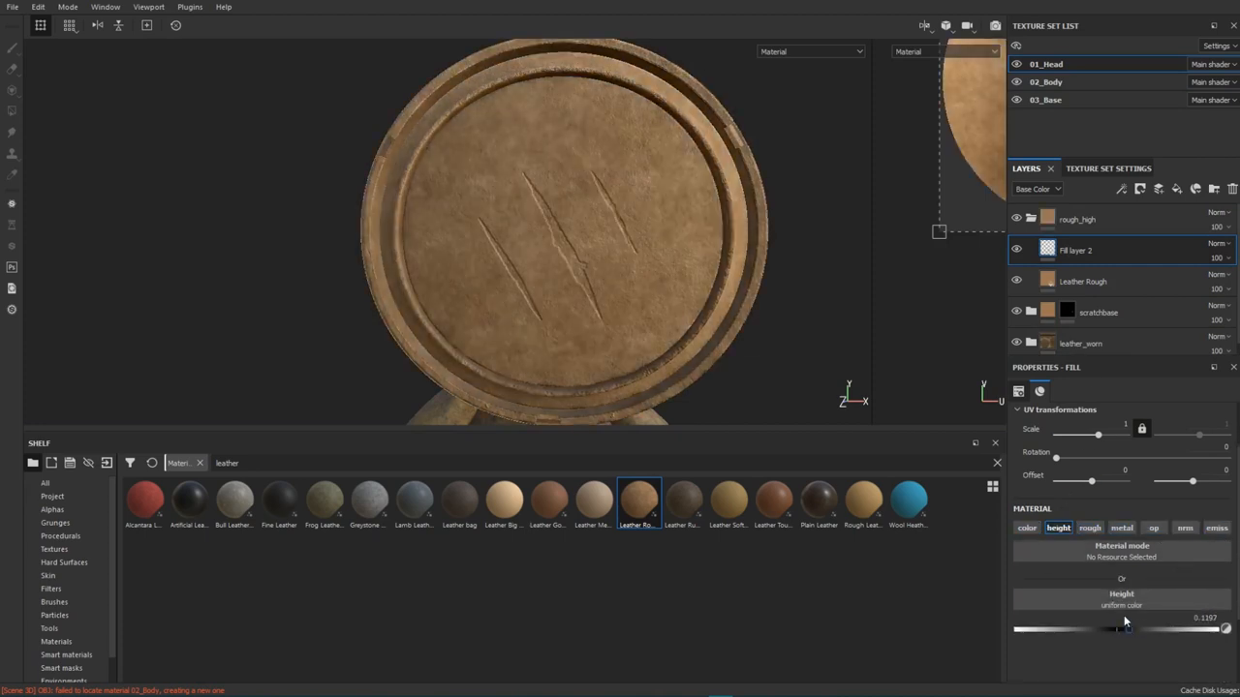
Hide the rough_high group behind a black mask
right_click(1075, 250)
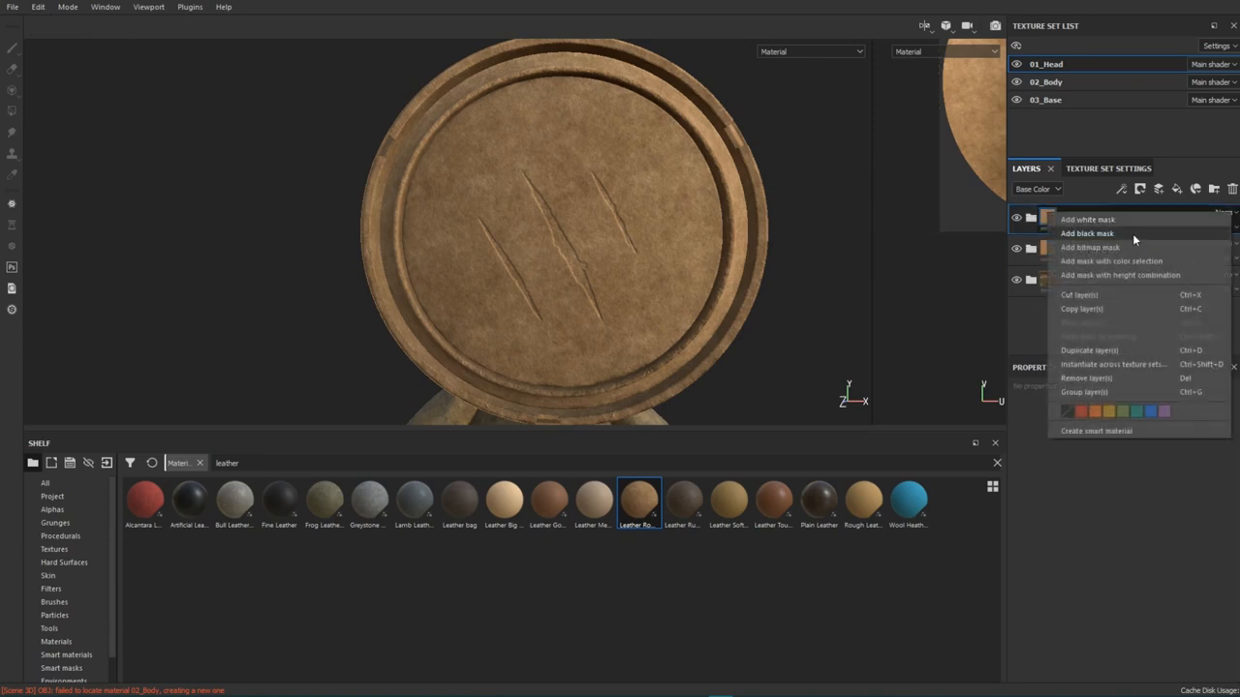
left_click(1087, 233)
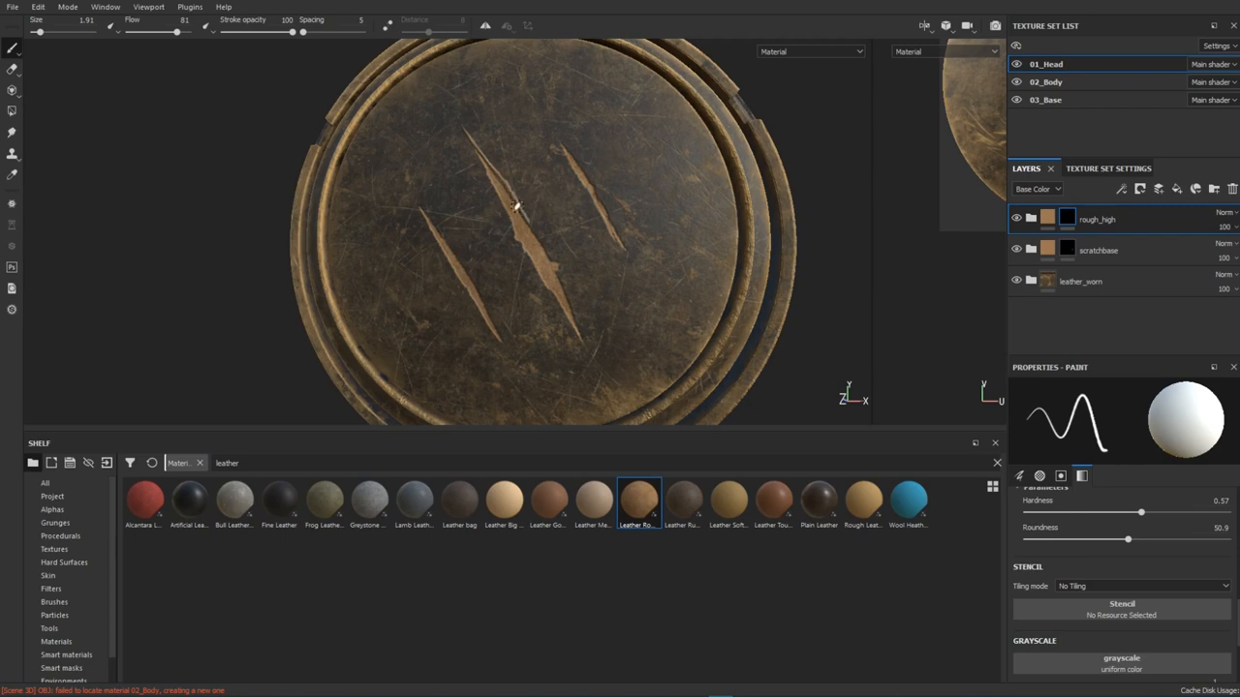
Paint raised rough rims along the middle and left claw scratches through rough_high's mask
left_click_drag(515, 205, 546, 249)
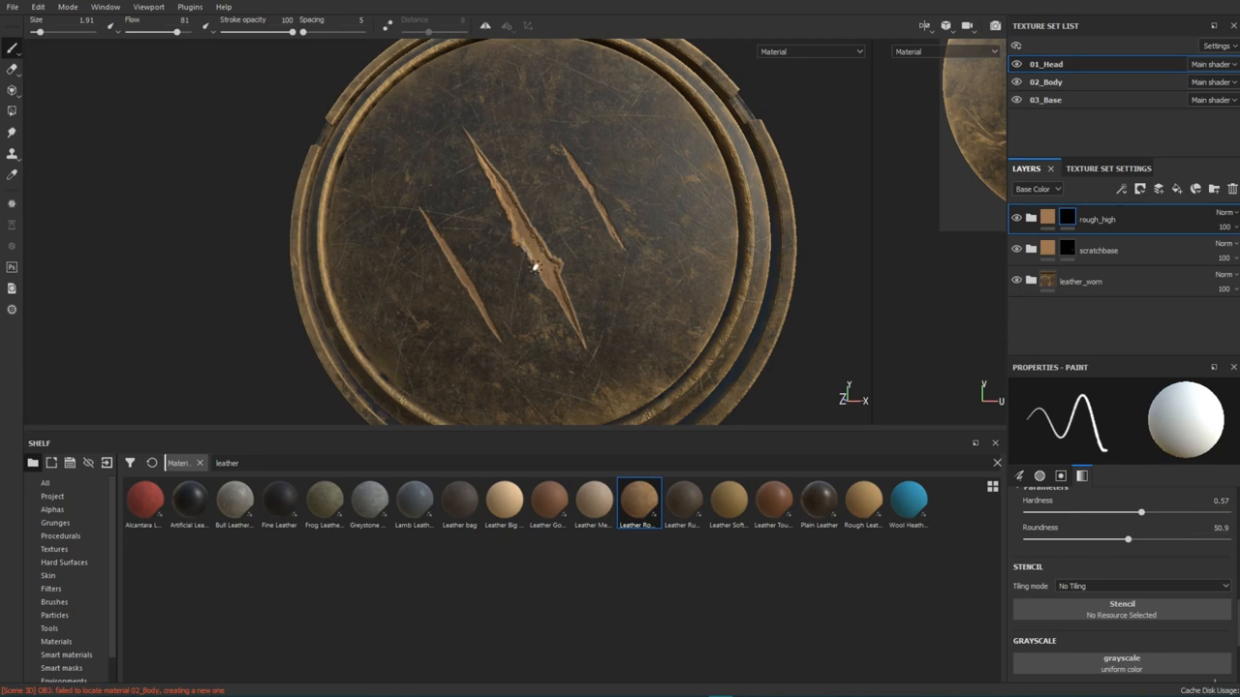
left_click_drag(534, 267, 550, 294)
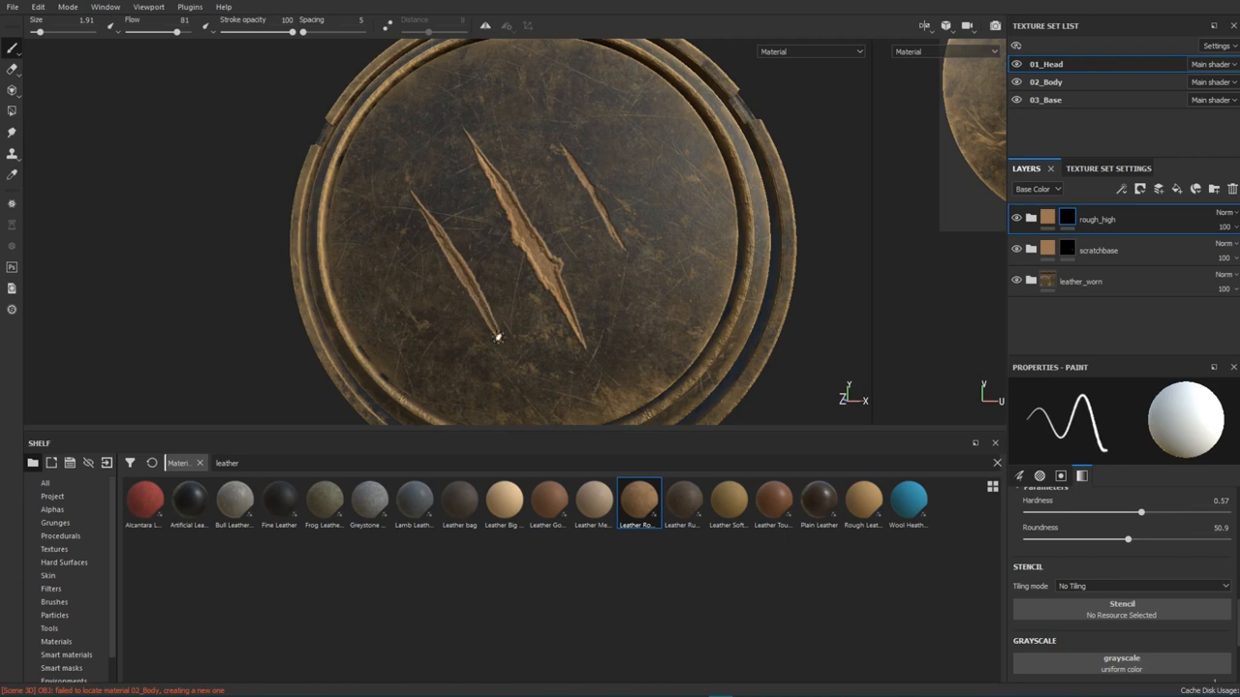
mouse_move(422, 215)
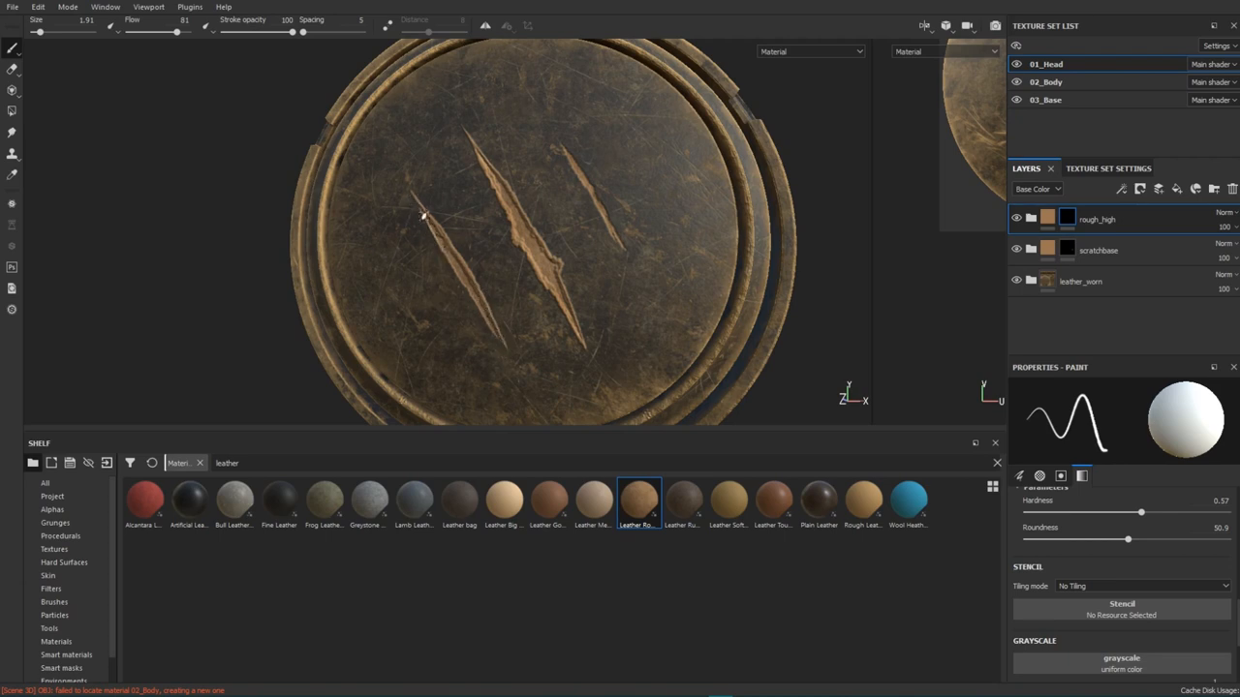
left_click_drag(422, 209, 484, 319)
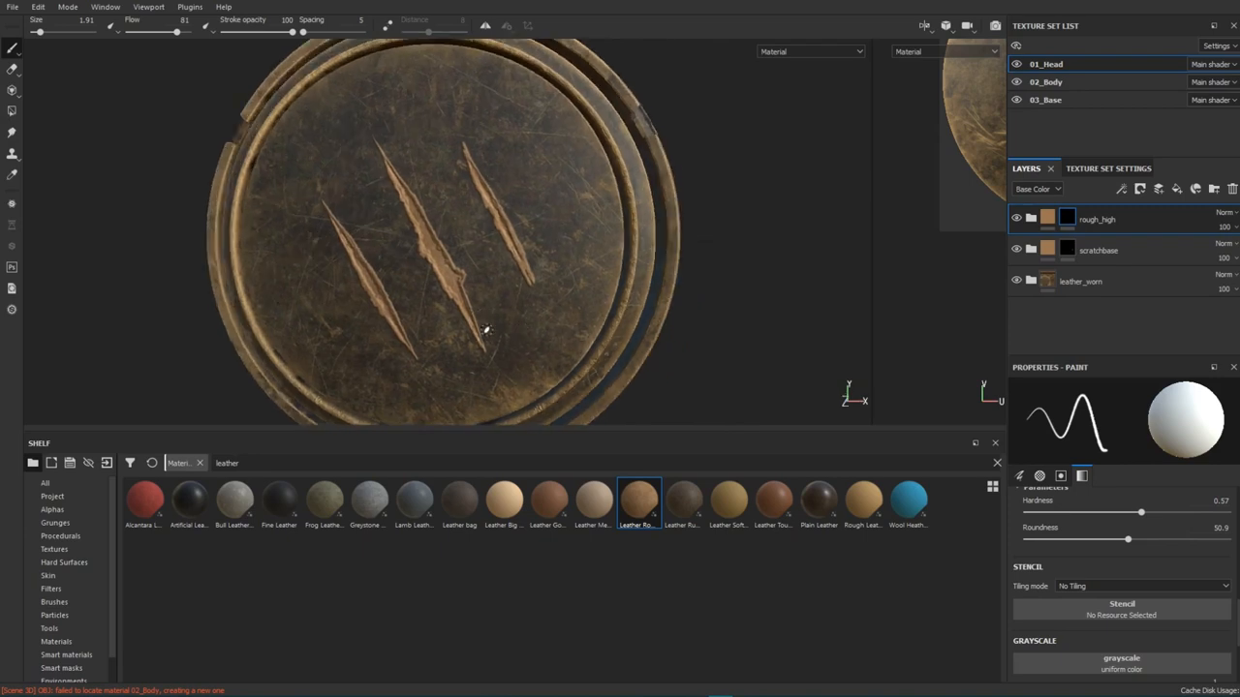
Switch to the Smudge tool and pick a smudge brush alpha from the Shelf
left_click(12, 110)
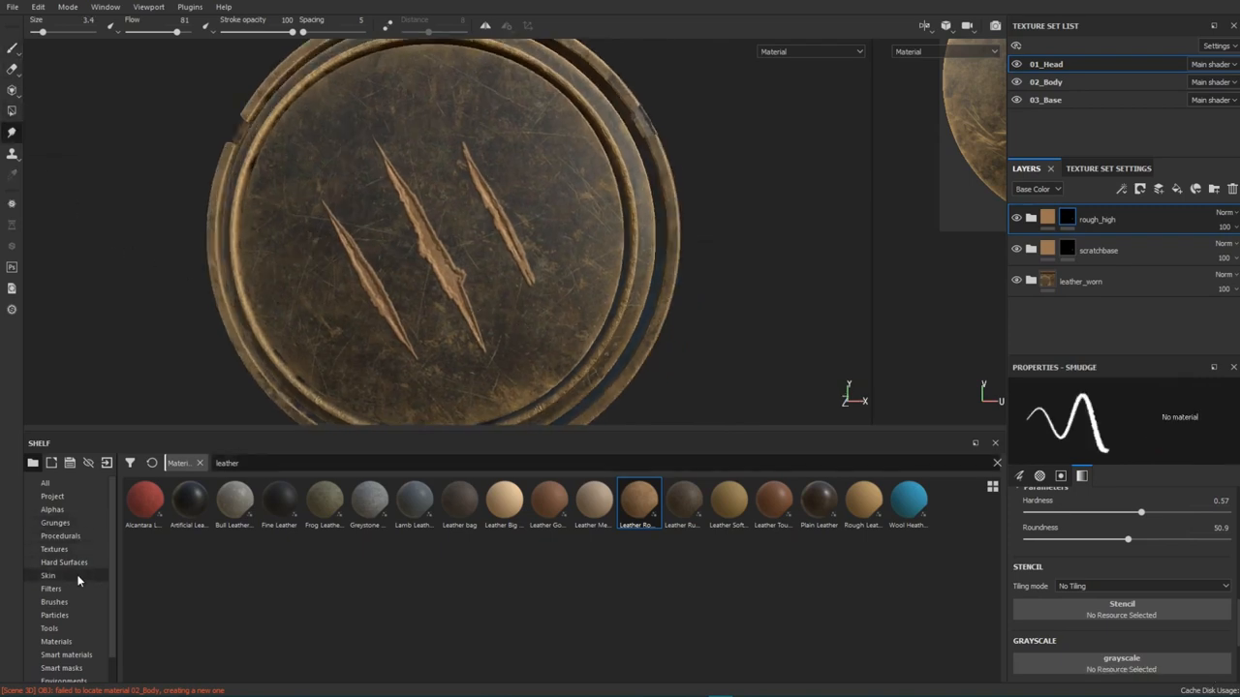
left_click(54, 601)
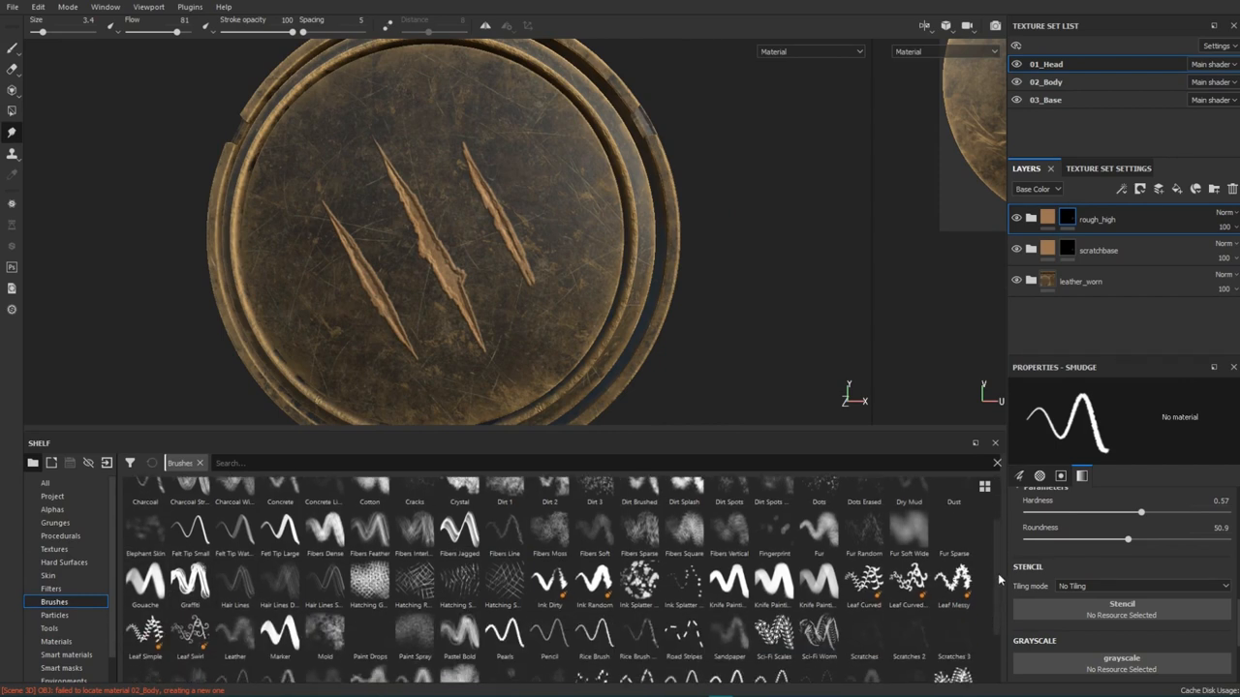
left_click(368, 639)
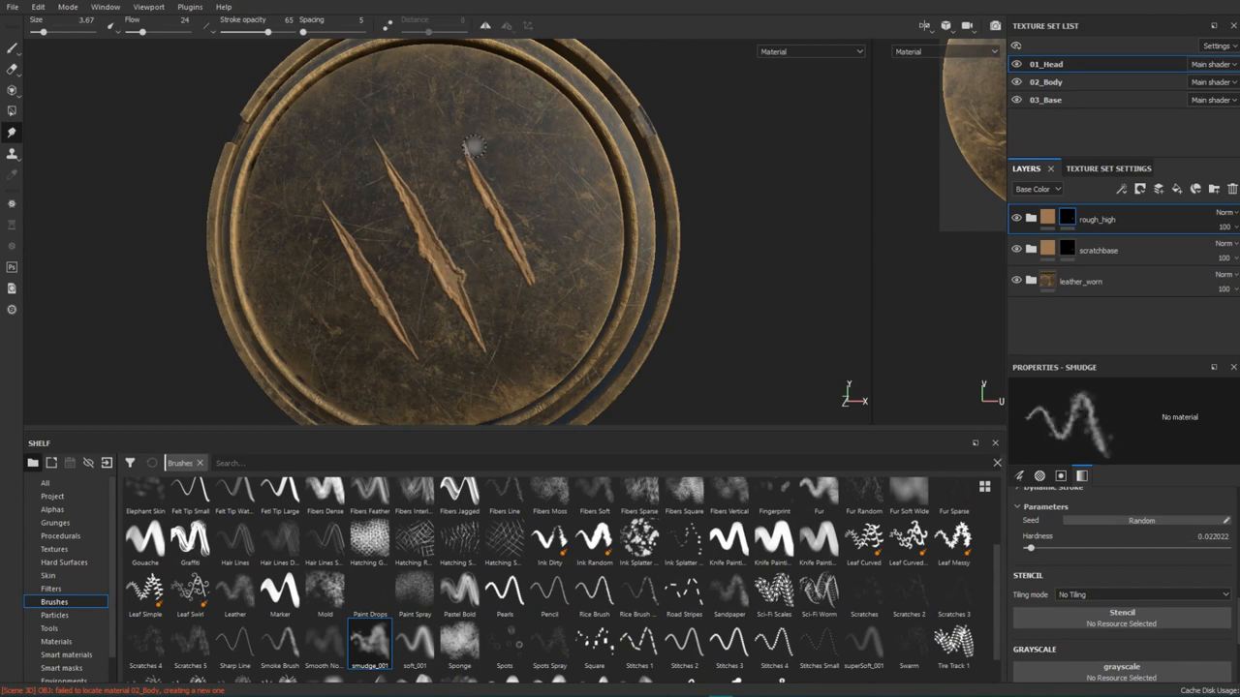
mouse_move(463, 128)
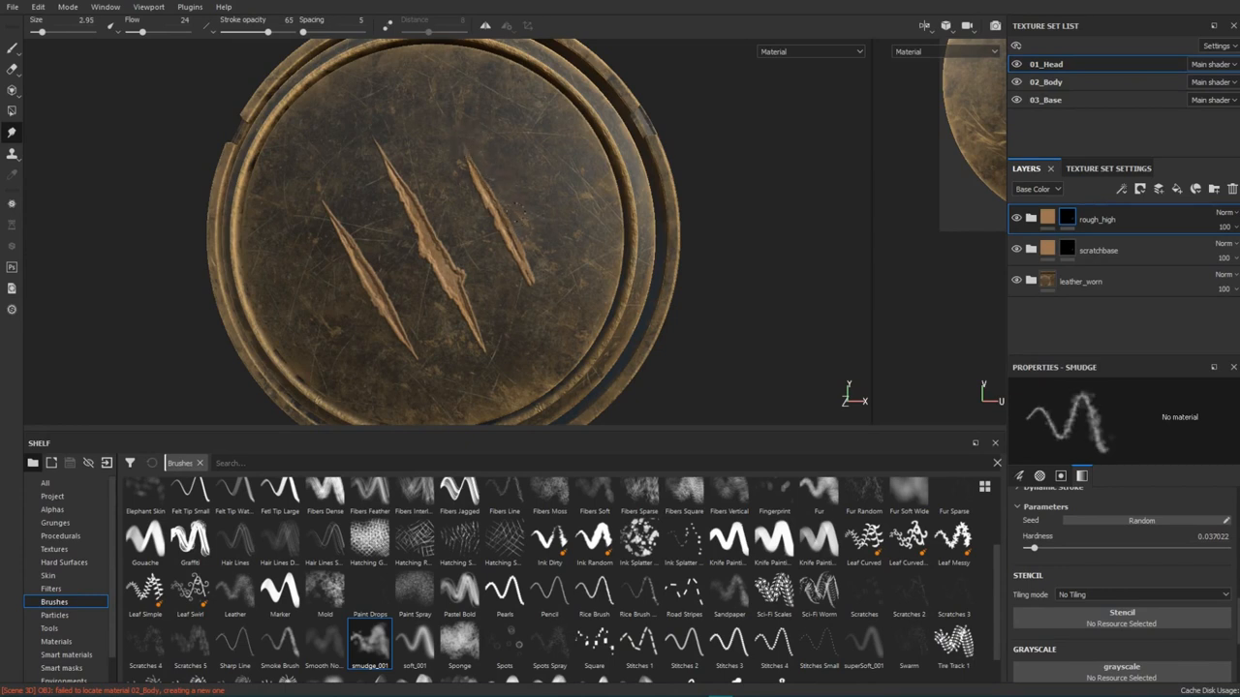
Smudge the raised rims around the three scratches into softer, blended edges
left_click_drag(514, 209, 542, 286)
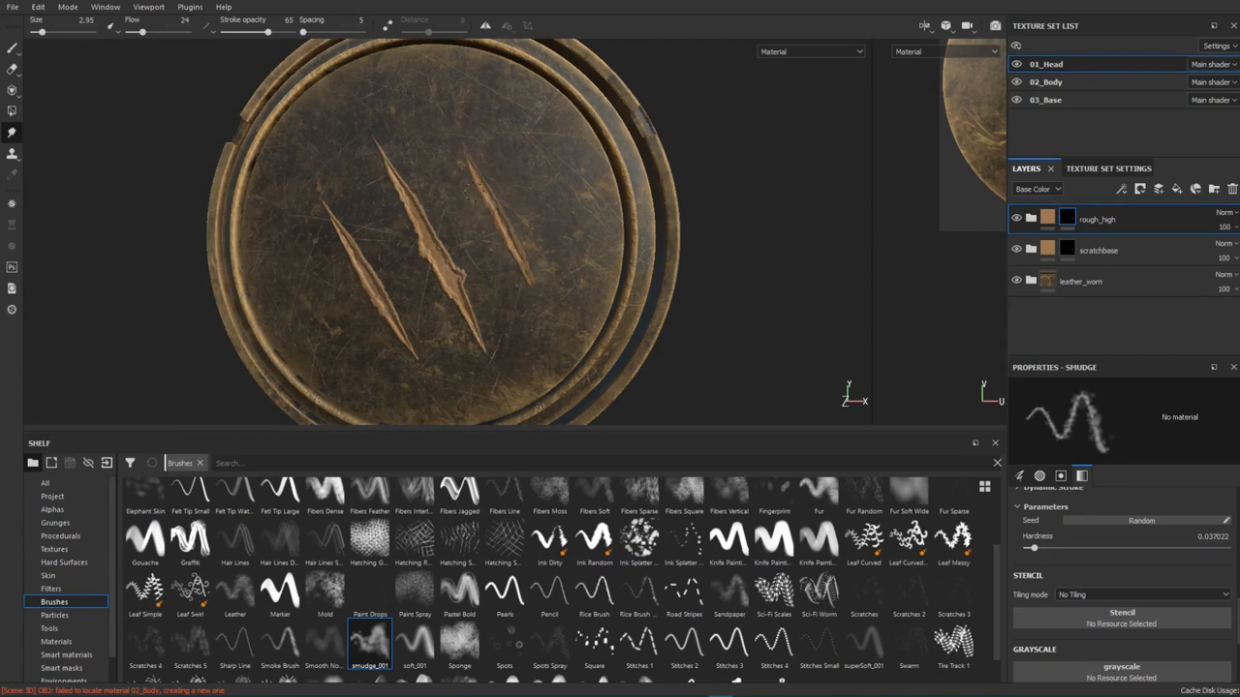
left_click_drag(468, 190, 538, 271)
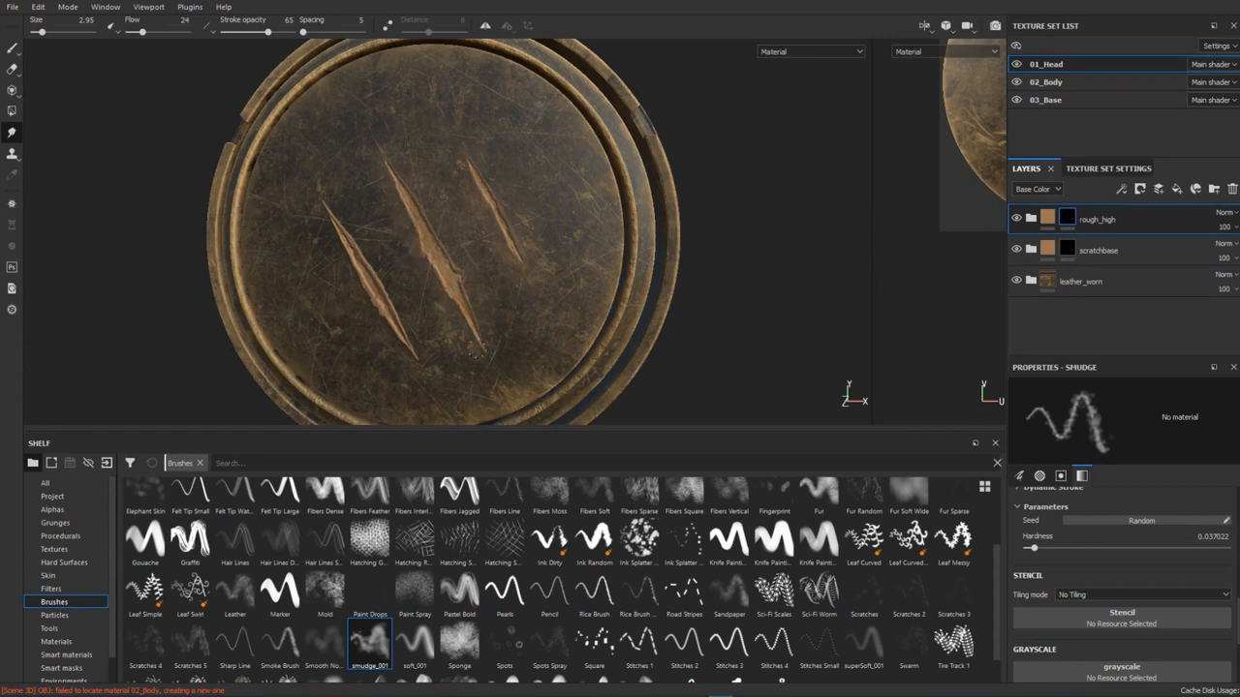
left_click_drag(351, 229, 475, 357)
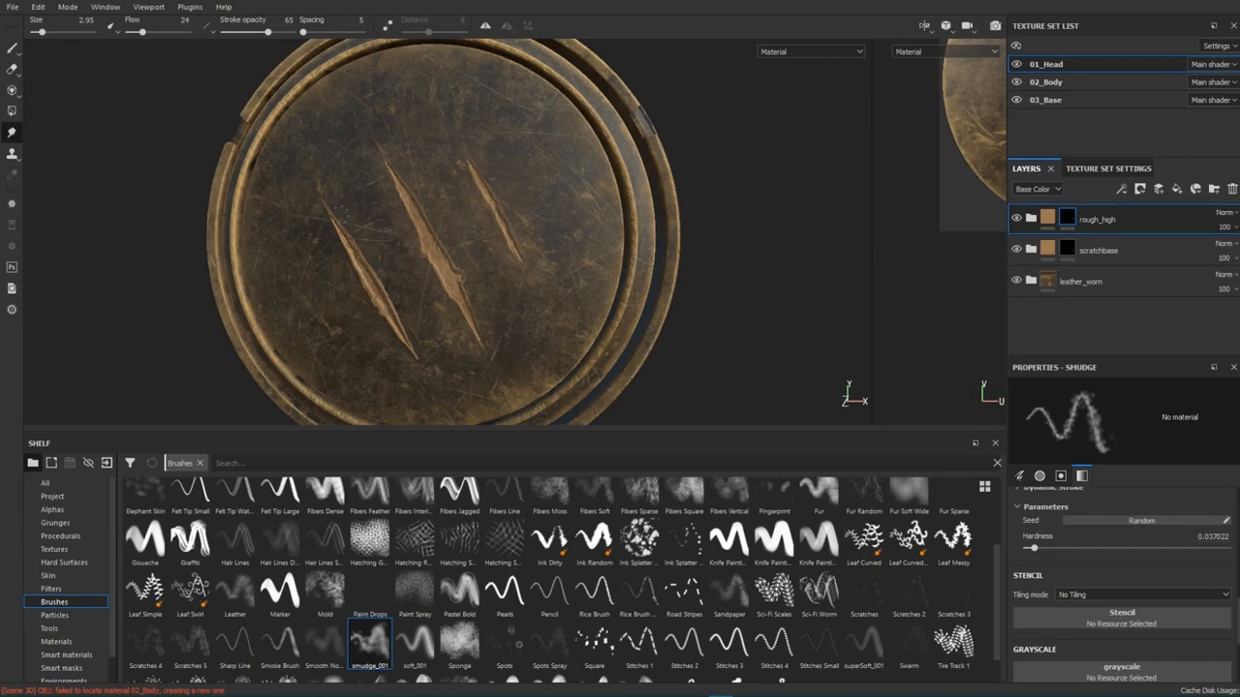
left_click_drag(339, 211, 427, 363)
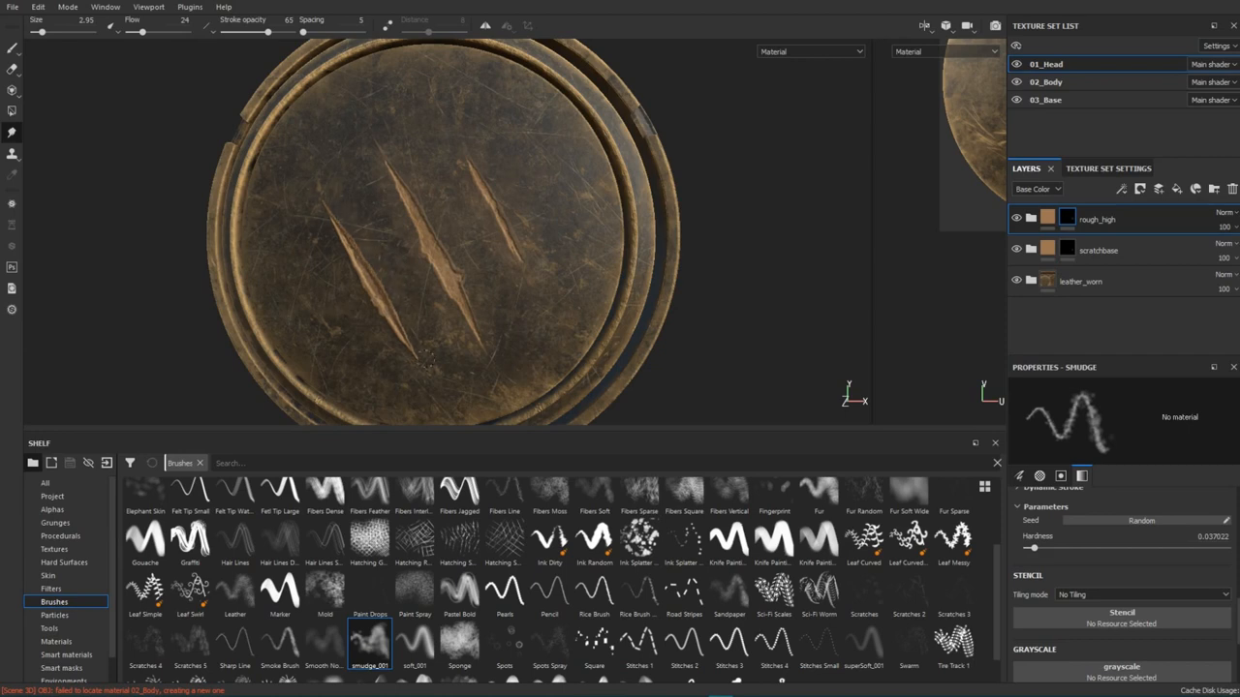
left_click_drag(333, 250, 427, 359)
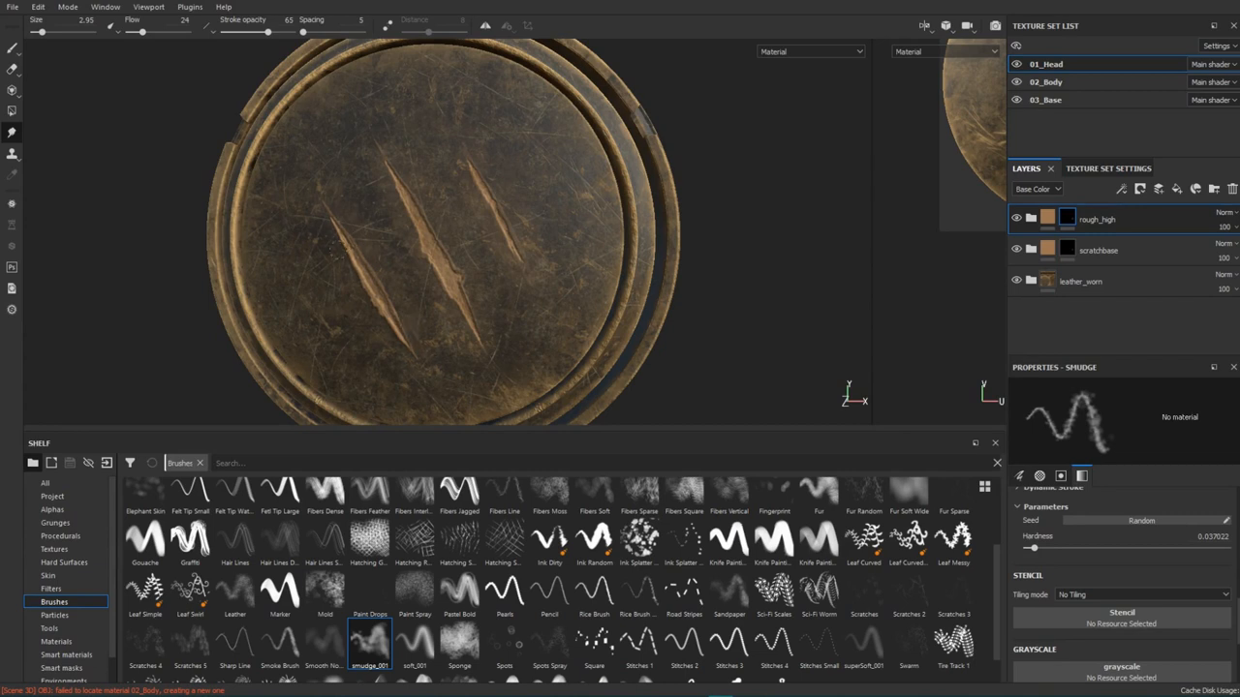
left_click_drag(329, 248, 387, 339)
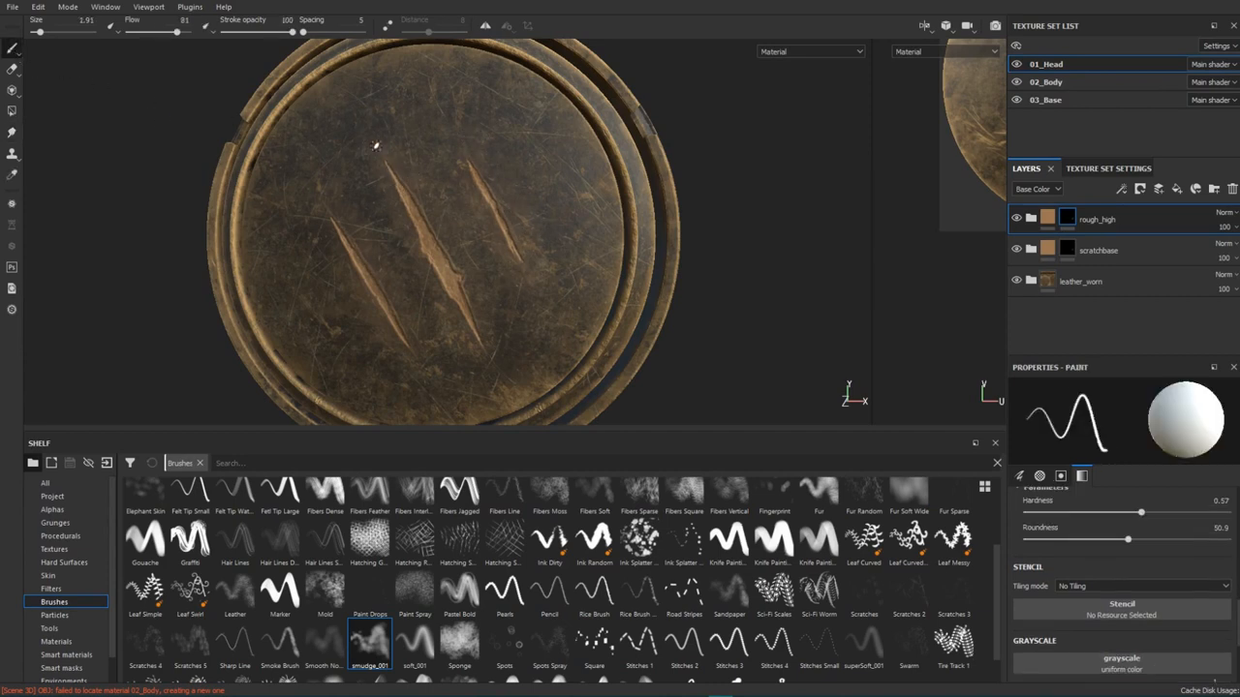
Paint fresh rim detail along the middle and right claw scratches
left_click_drag(375, 145, 426, 223)
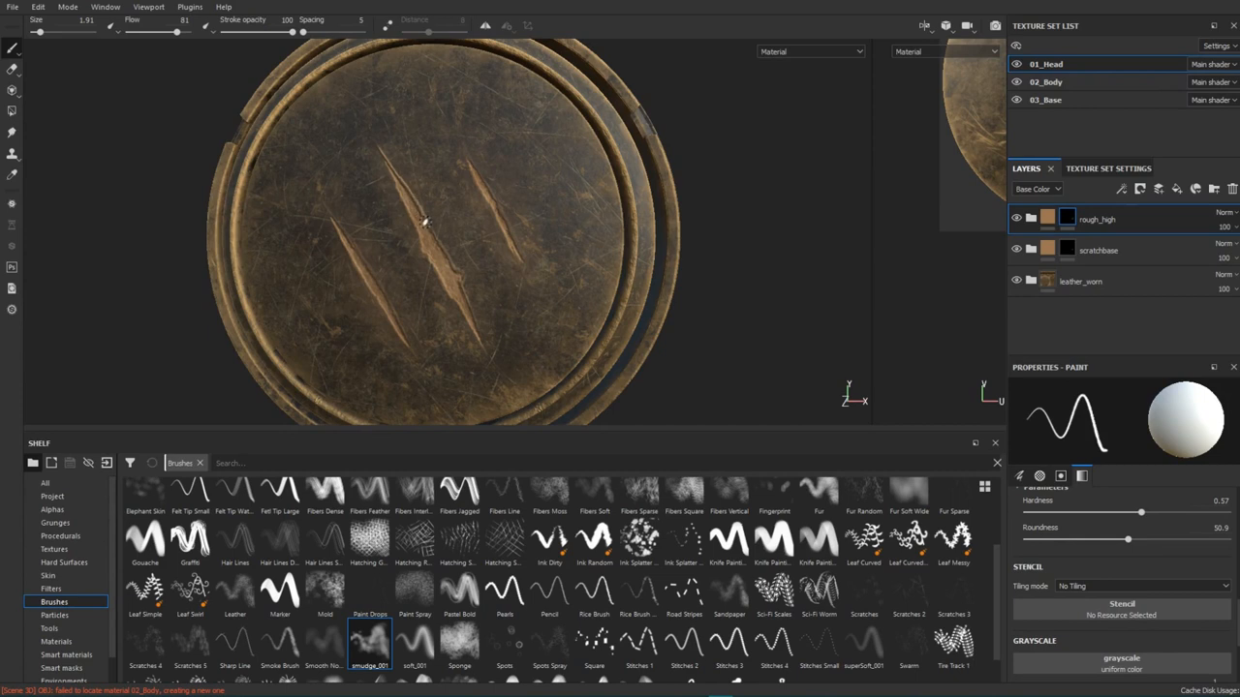
left_click_drag(424, 222, 455, 275)
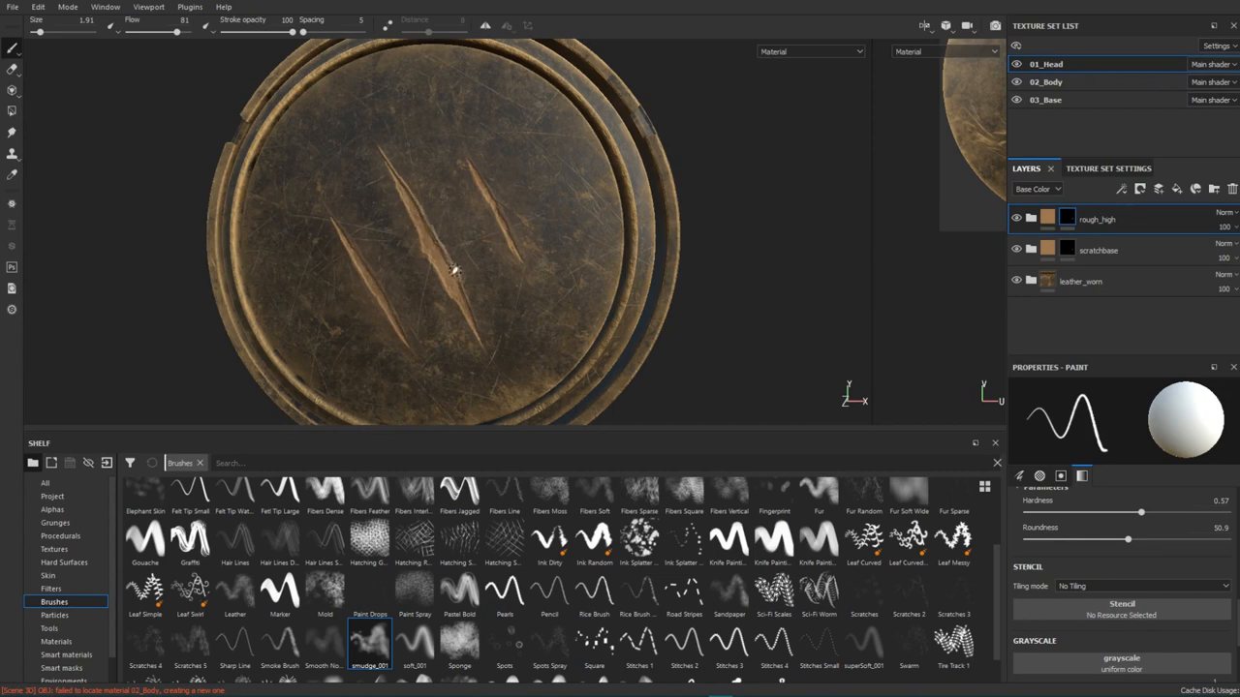
left_click_drag(455, 269, 477, 334)
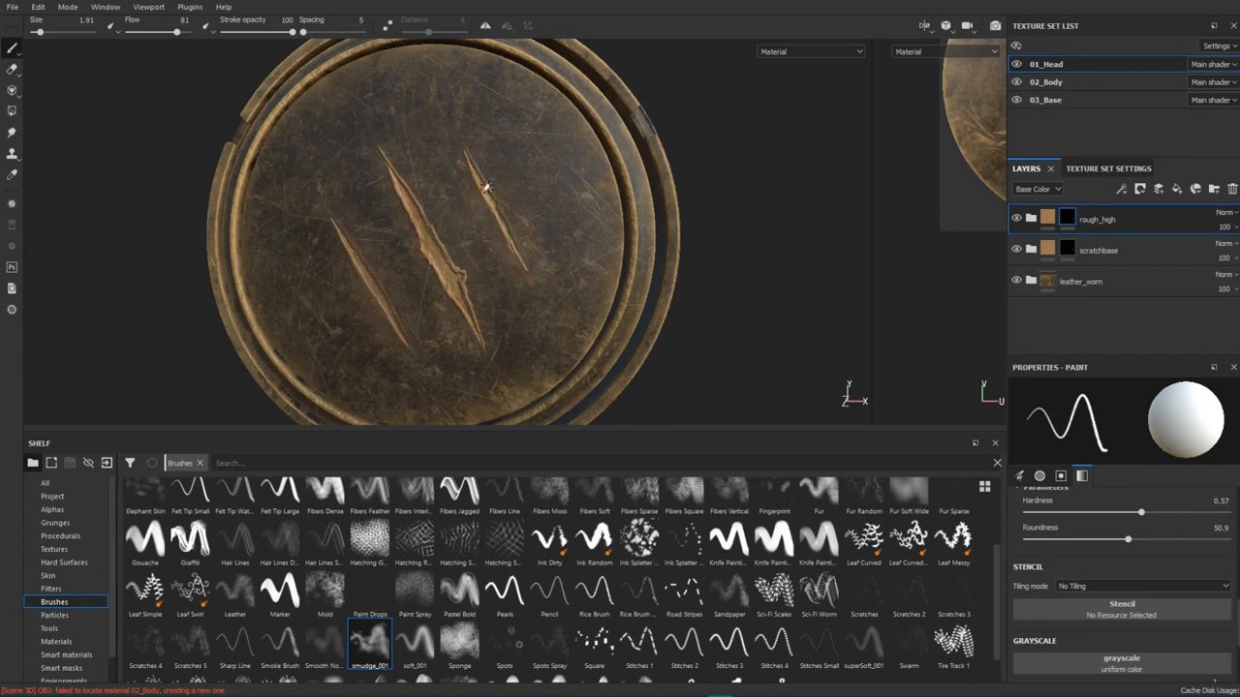
left_click_drag(484, 184, 523, 267)
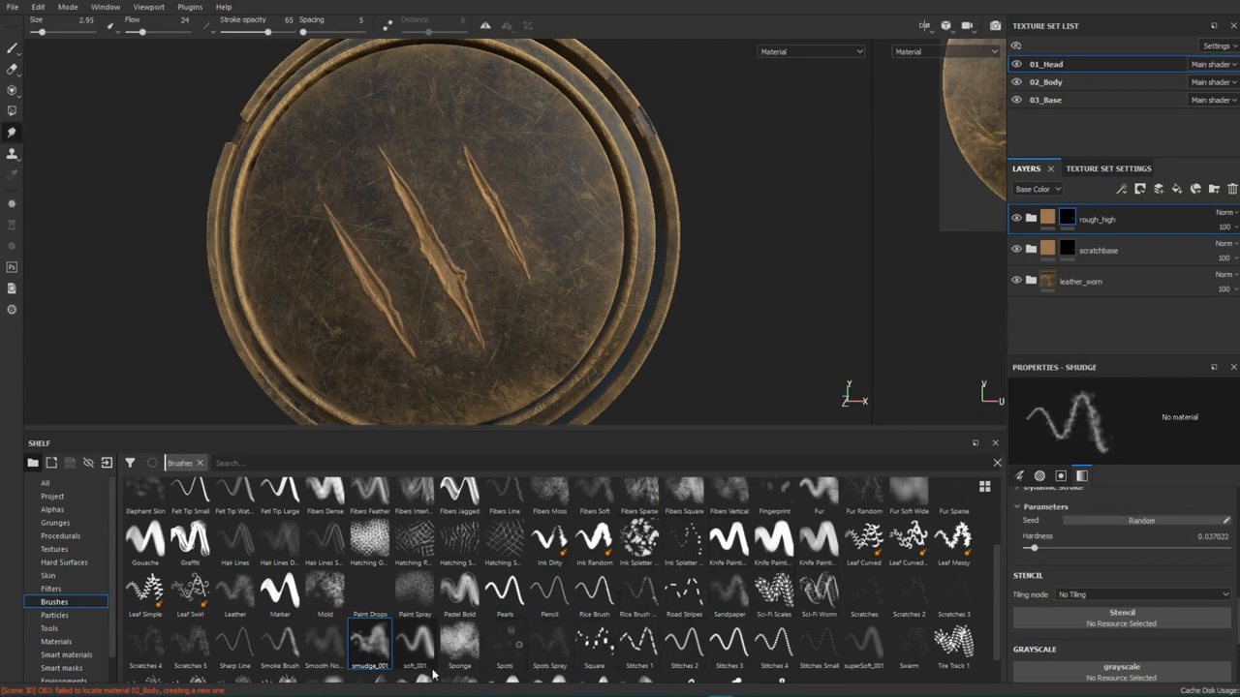
Browse the Shelf for a different smudge brush to crinkle the scratch rims
scroll("down", 3)
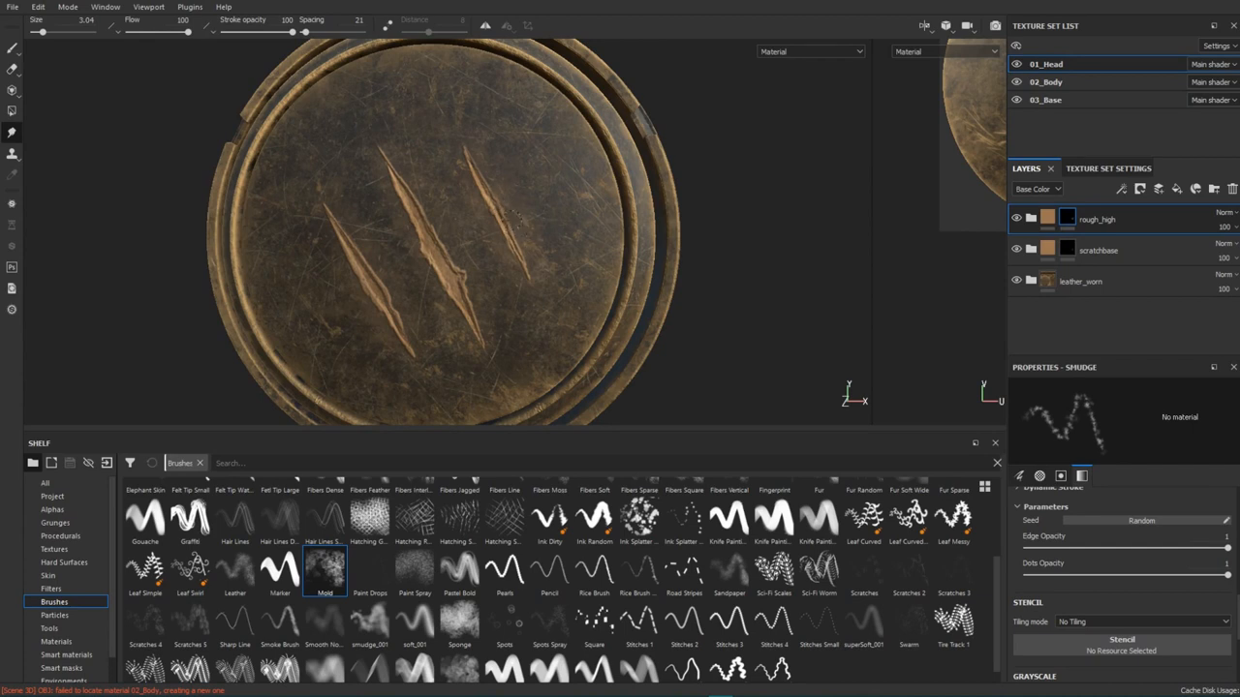
mouse_move(507, 217)
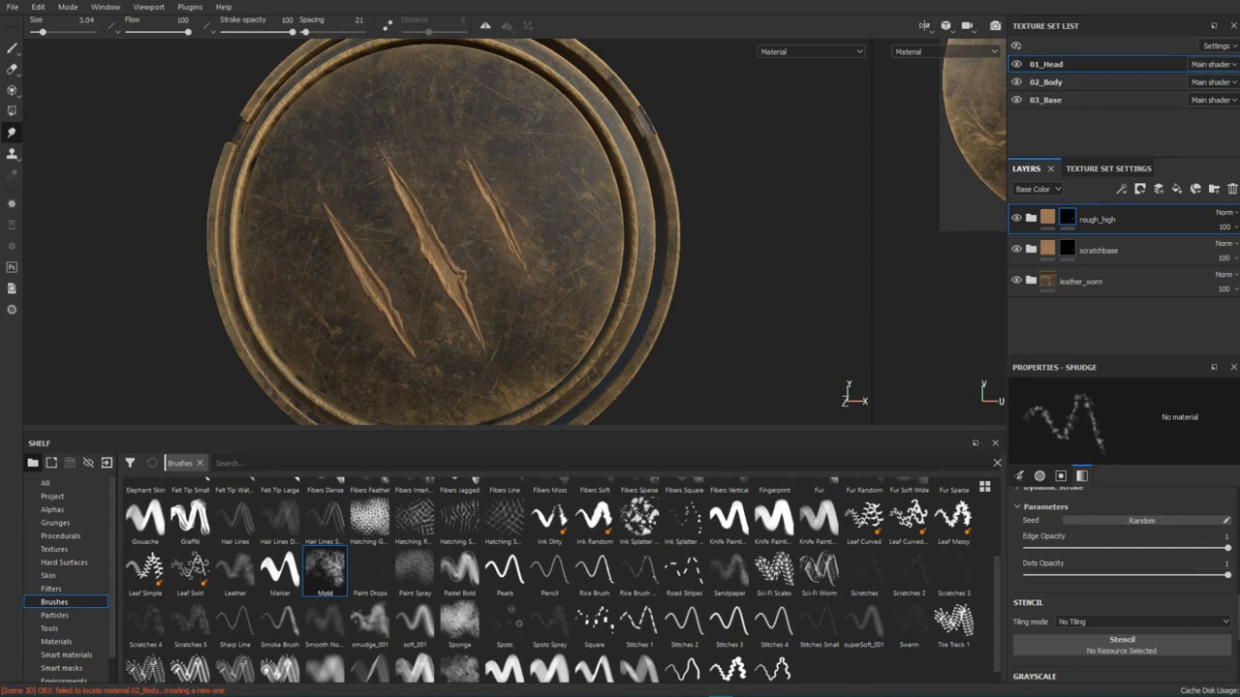
mouse_move(450, 248)
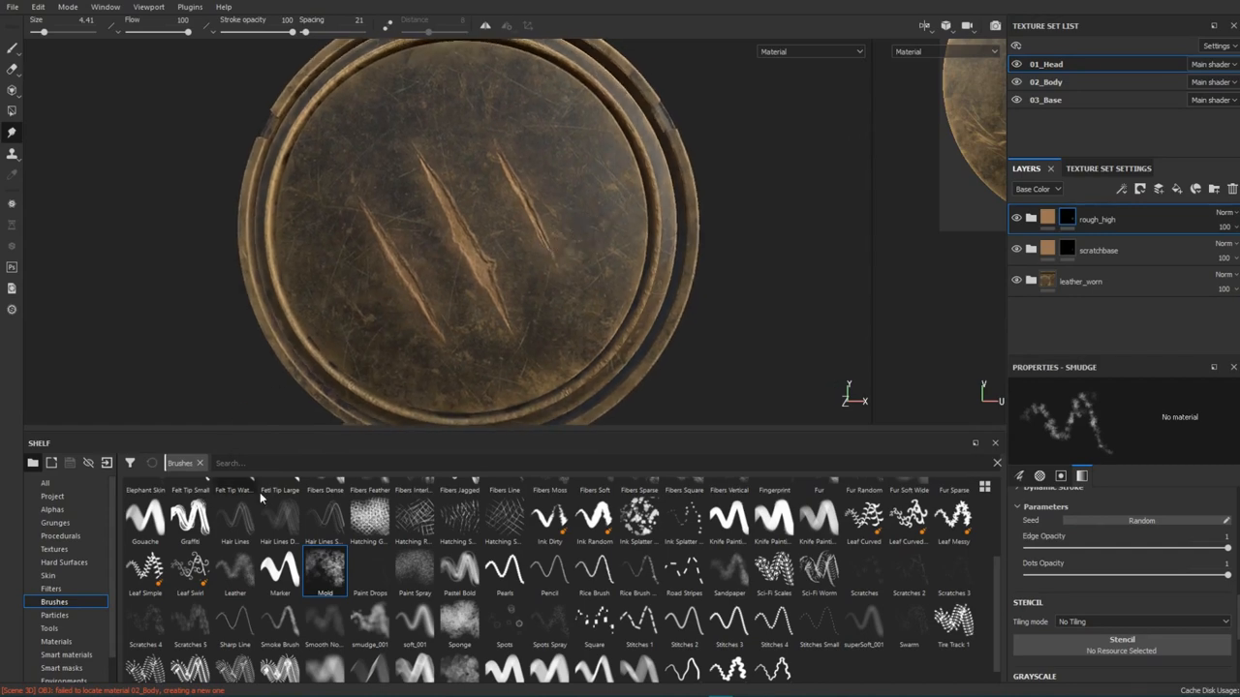
Choose the Chalk Bold brush for smudging and view the medallion side-on
left_click(773, 499)
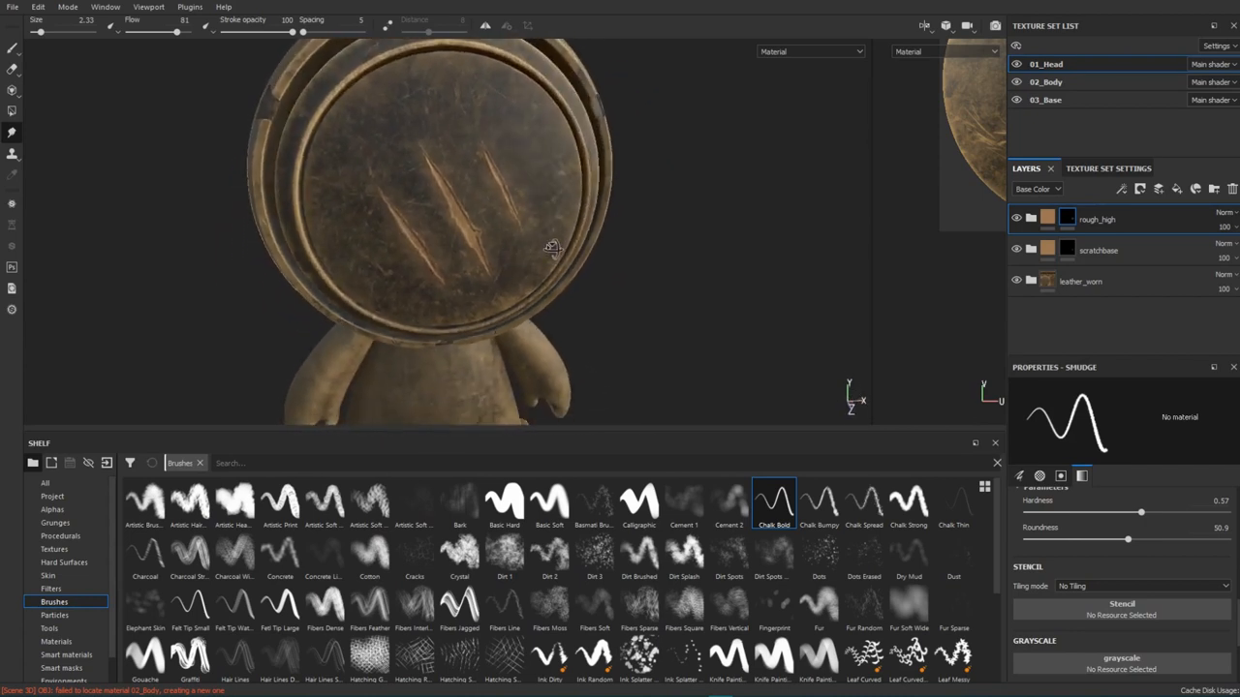
left_click_drag(552, 248, 531, 240)
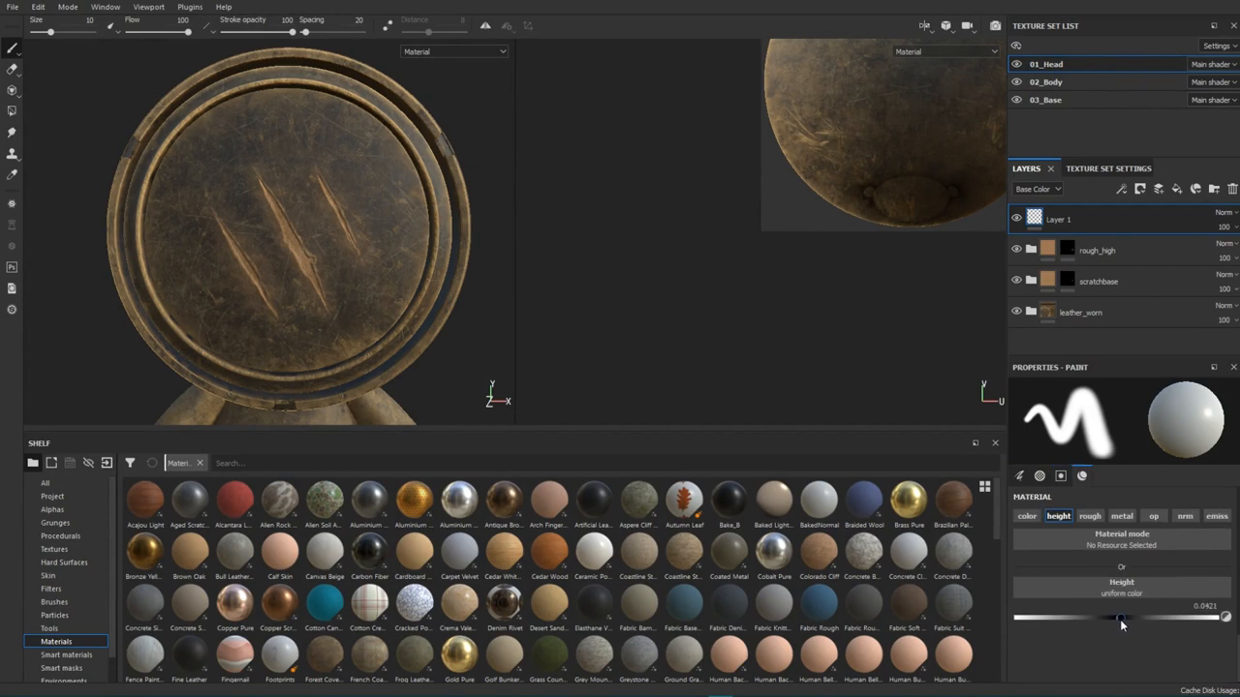
Adjust the height value of the new height-only layer and show the brush settings
left_click_drag(1122, 618, 1112, 618)
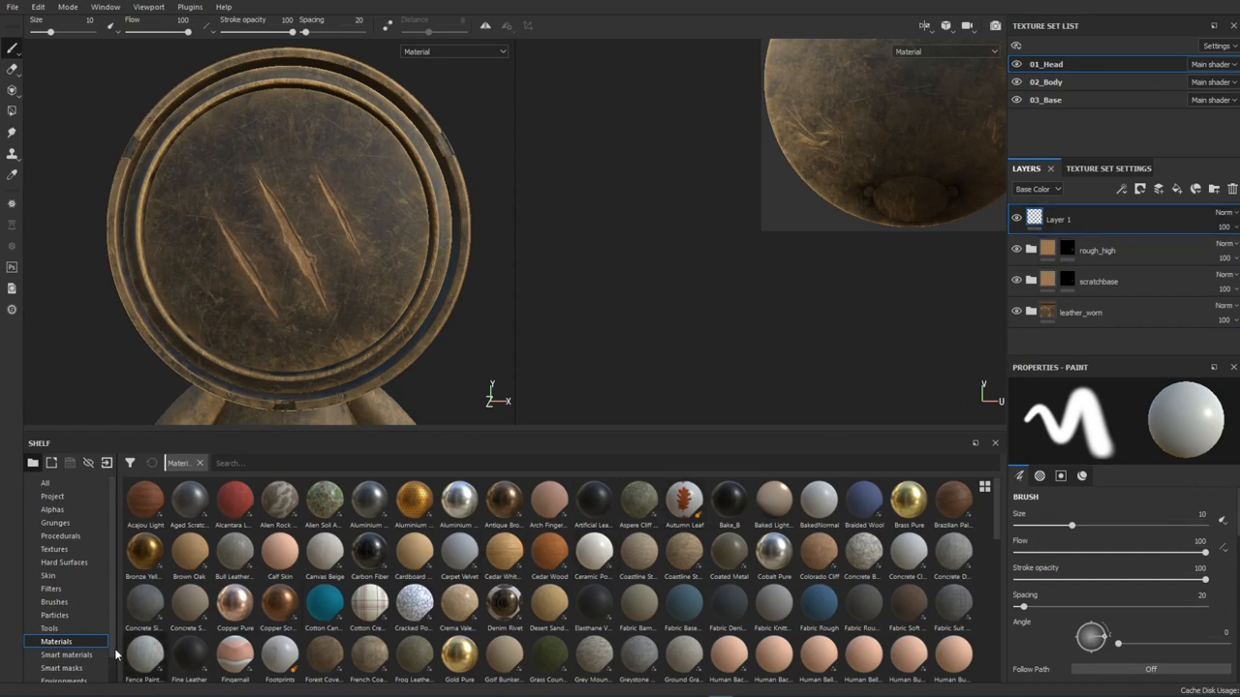
left_click(55, 523)
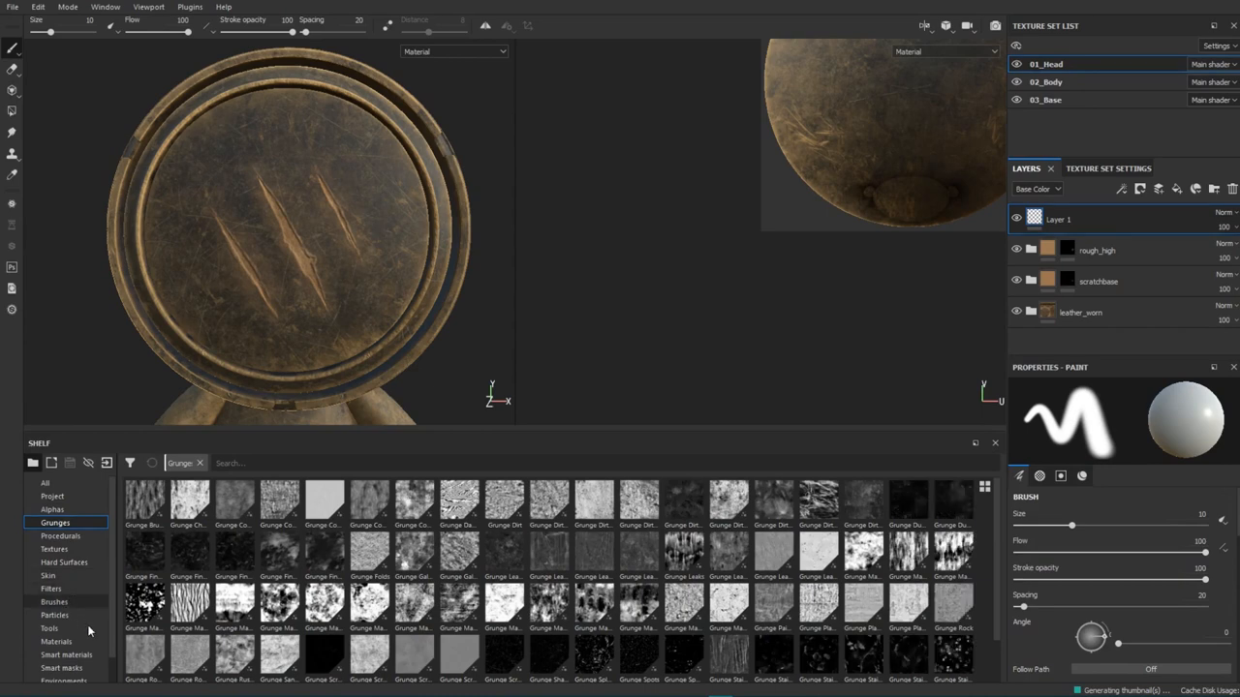
Pick the Basic Soft brush, rotate its stamp angle to about 245 degrees and adjust dab spread
left_click(54, 600)
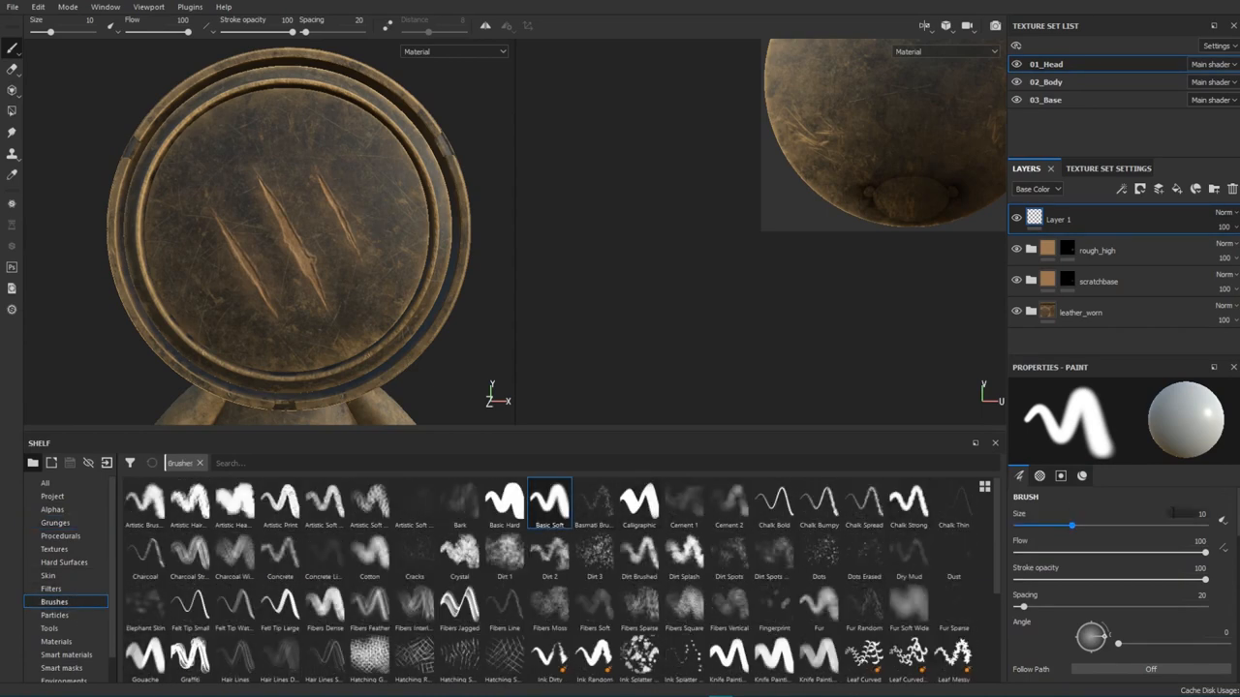
left_click(1039, 477)
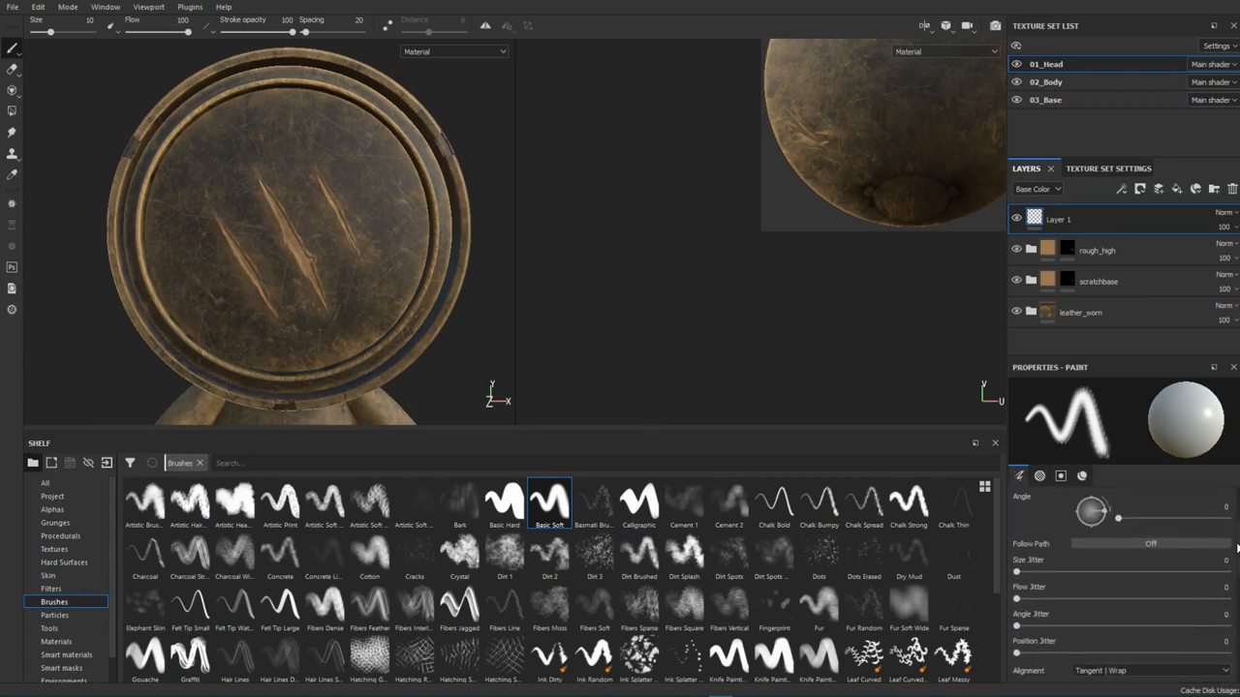
left_click(300, 203)
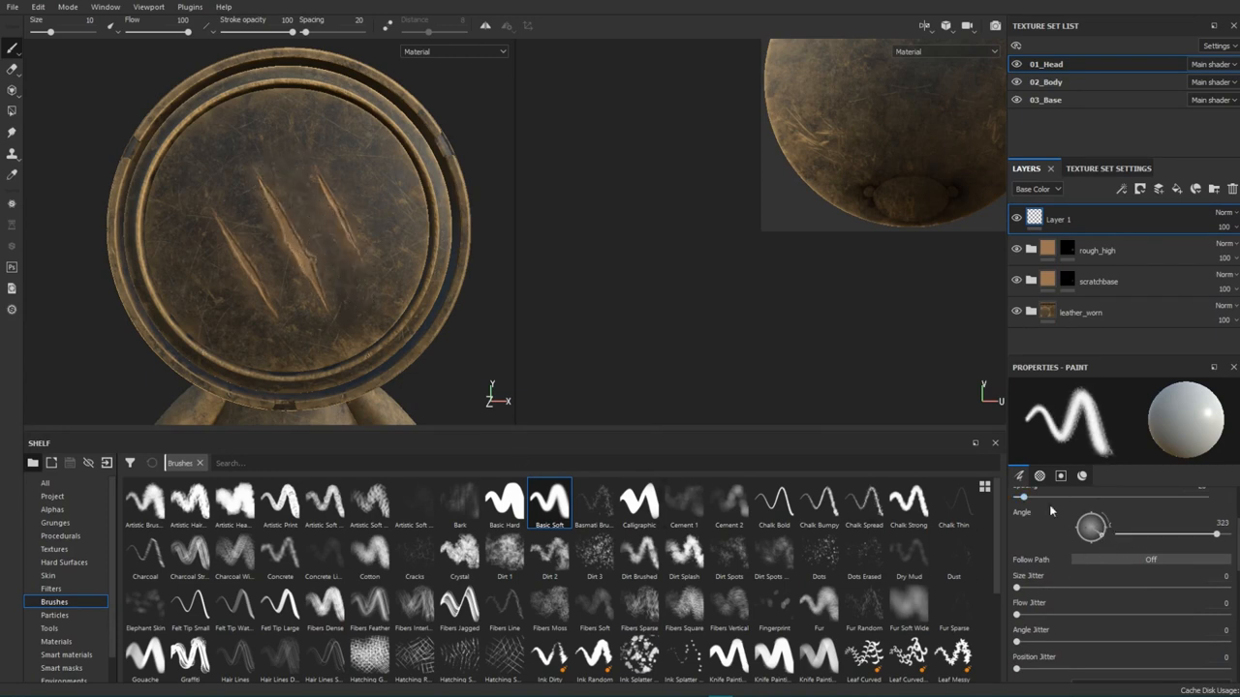
left_click_drag(1104, 519, 1095, 539)
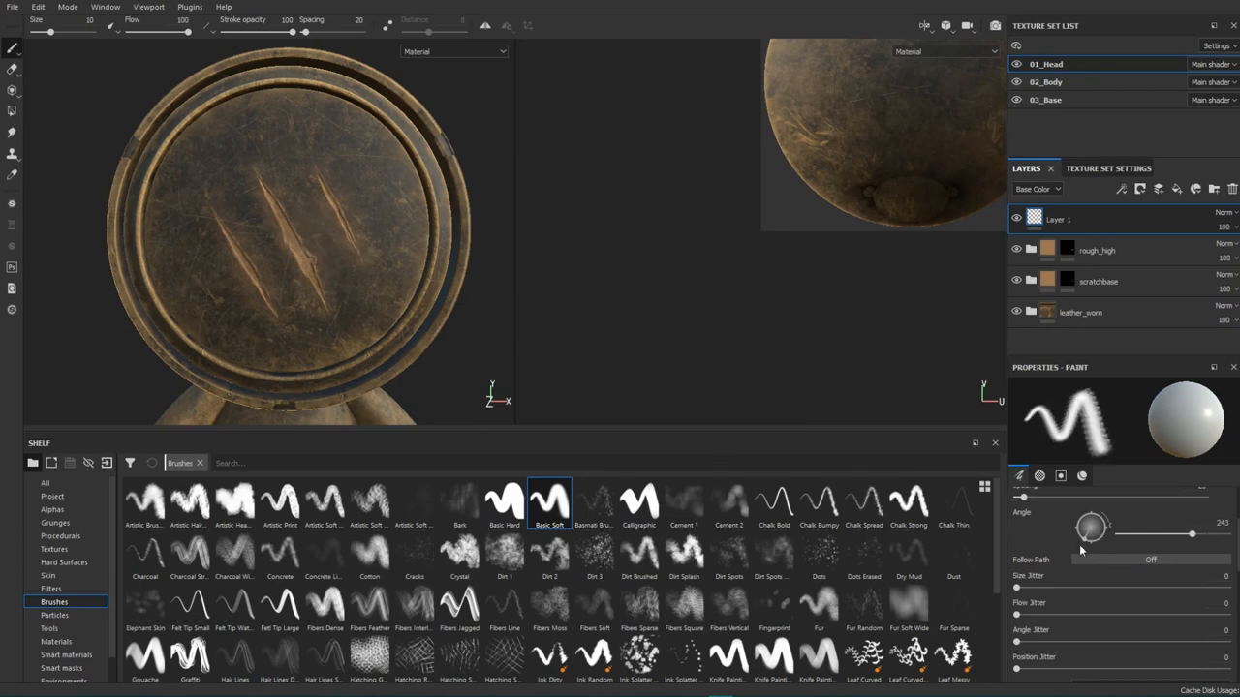
left_click(333, 270)
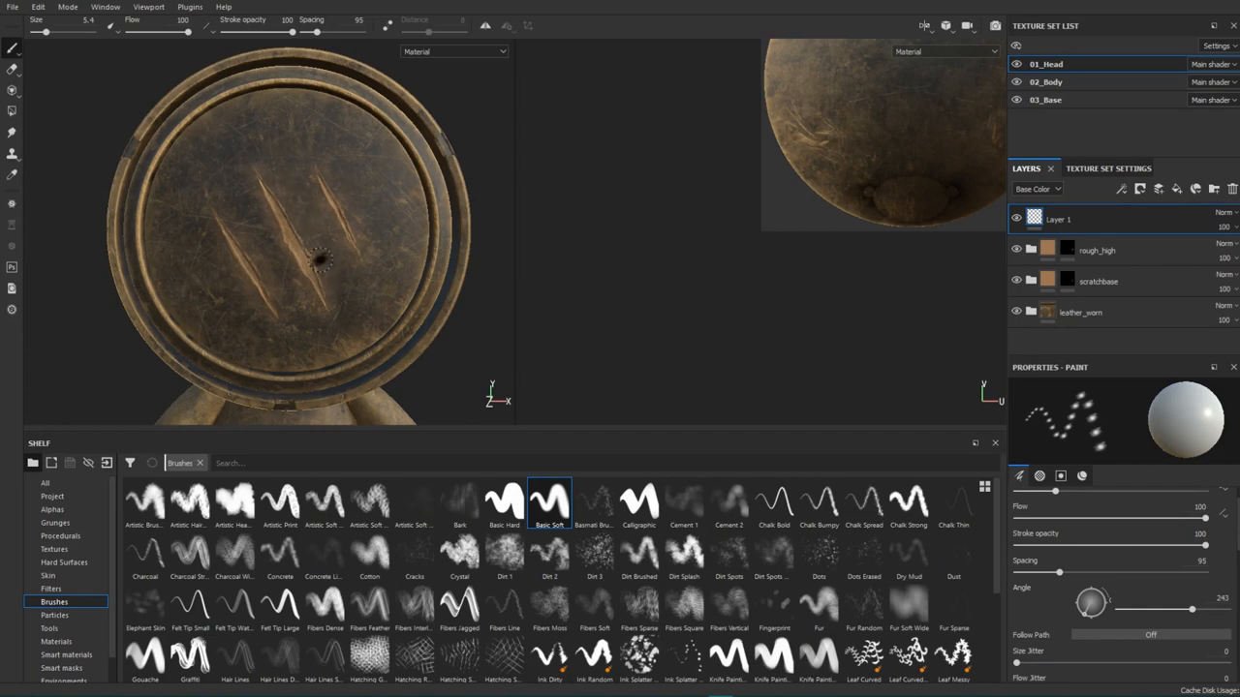
Paint height along the claw scratch edges on Layer 1 to sharpen them
left_click_drag(319, 255, 433, 240)
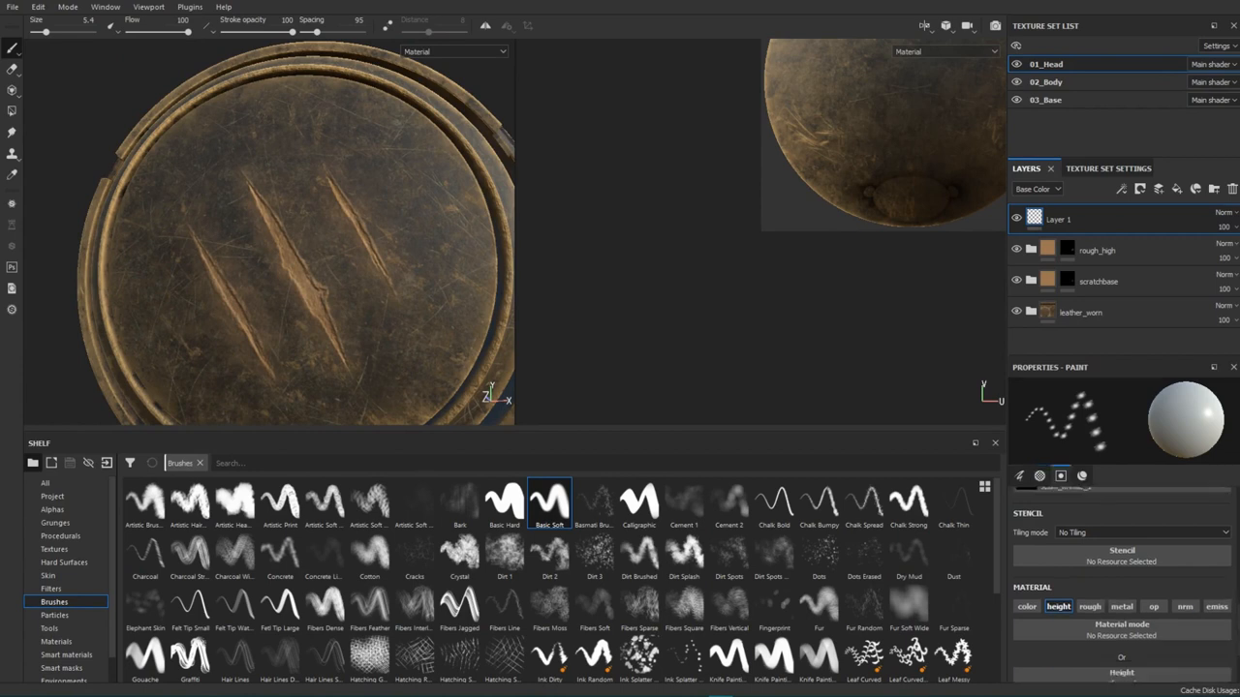
left_click(275, 203)
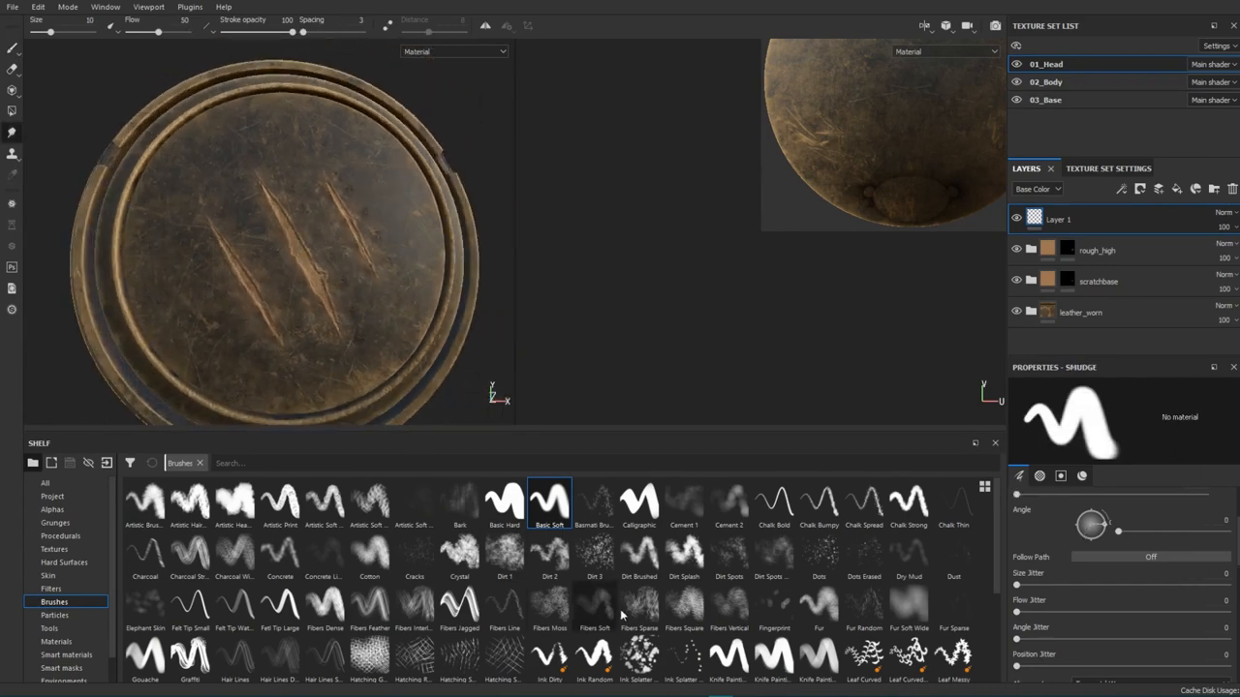
Smudge the leather above and beside the right ends of the claw scratches with smudge_01
scroll("down", 3)
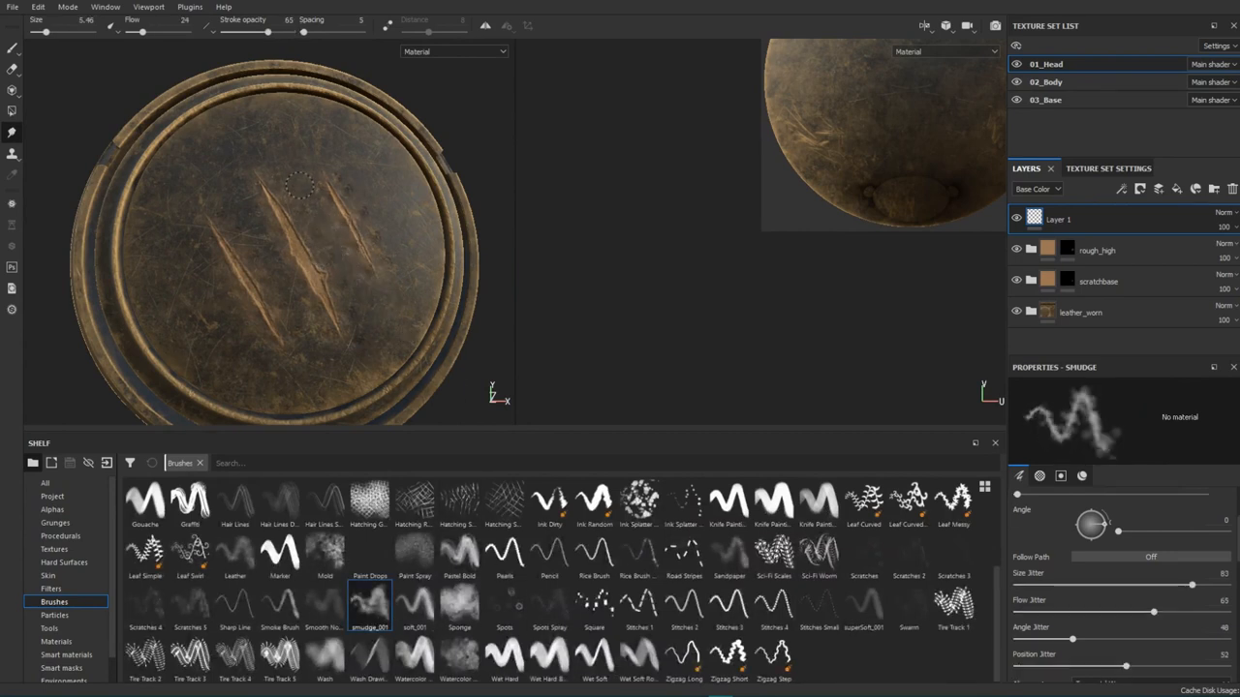
left_click_drag(300, 184, 348, 281)
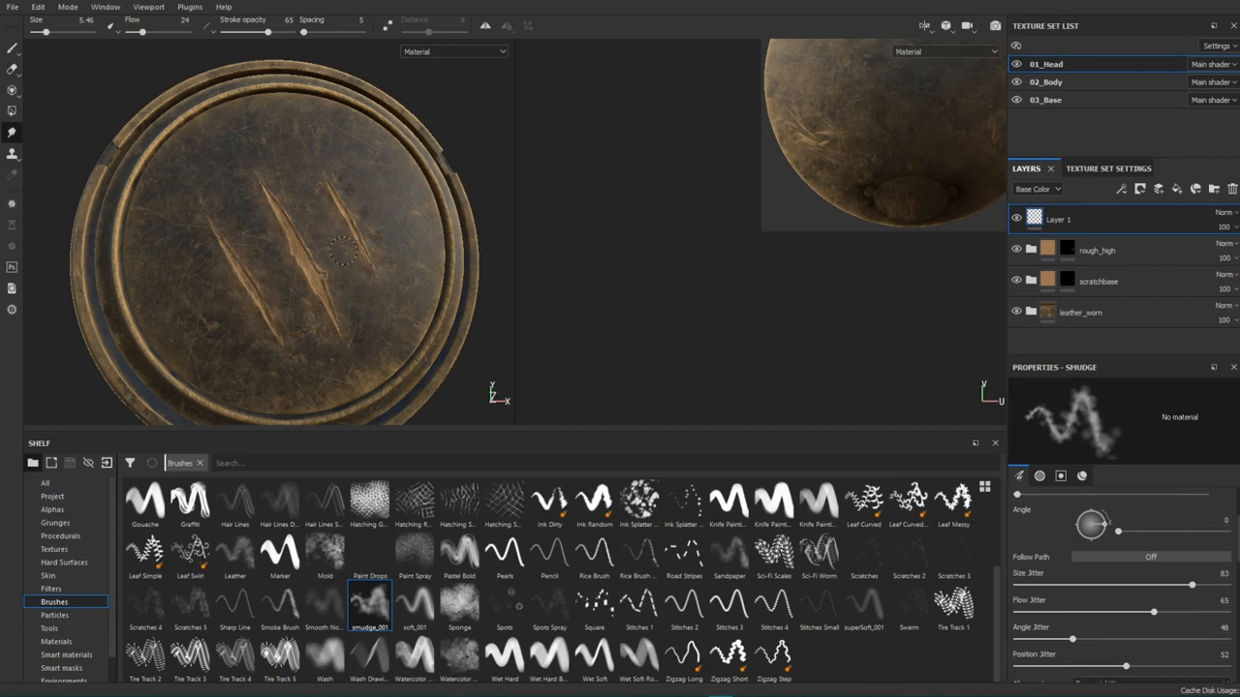
mouse_move(345, 166)
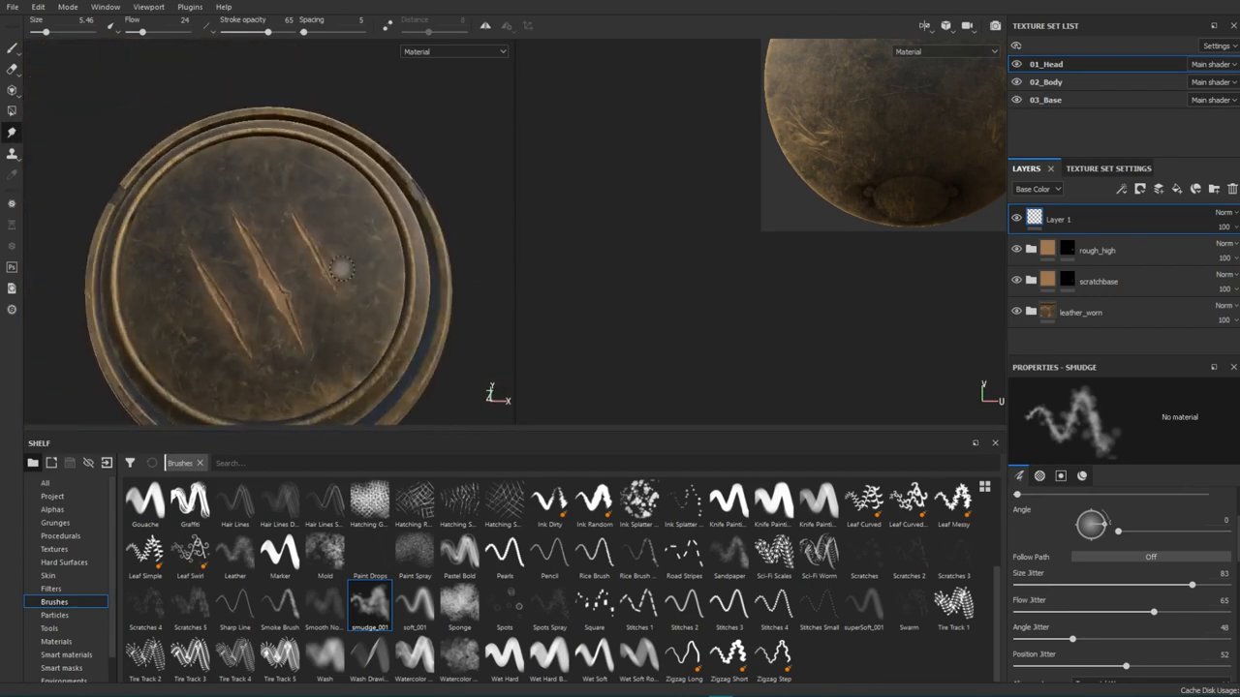
left_click_drag(339, 271, 430, 221)
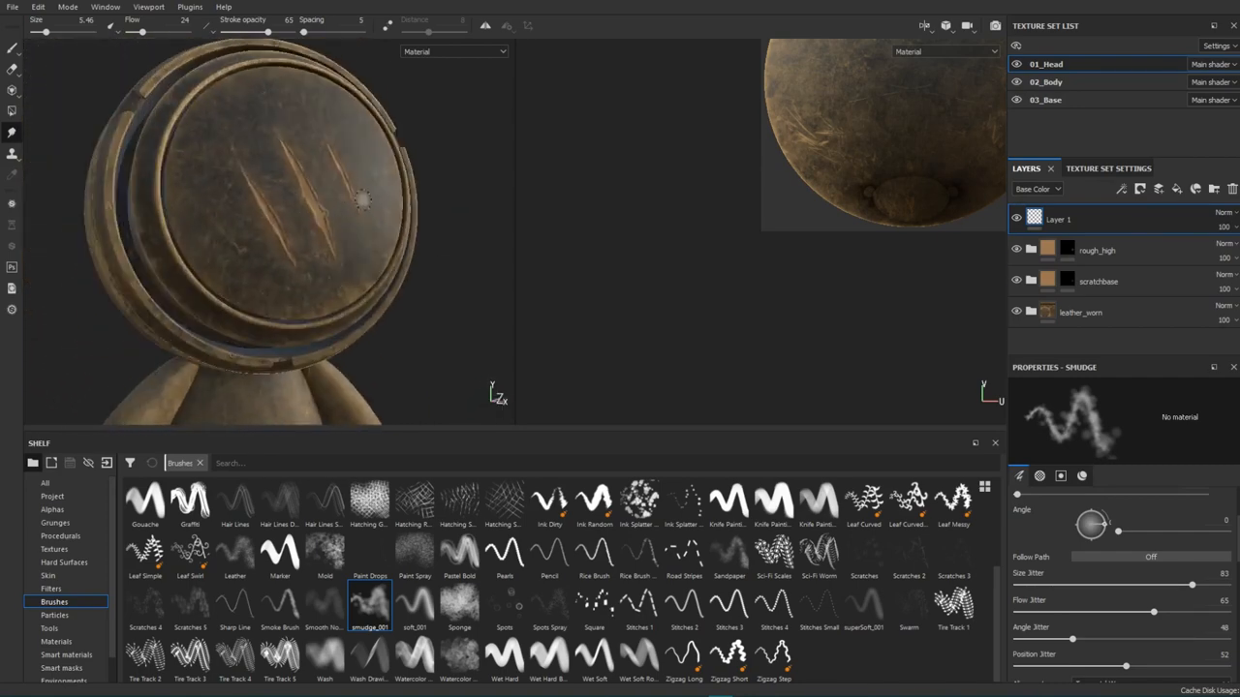
left_click_drag(365, 200, 386, 233)
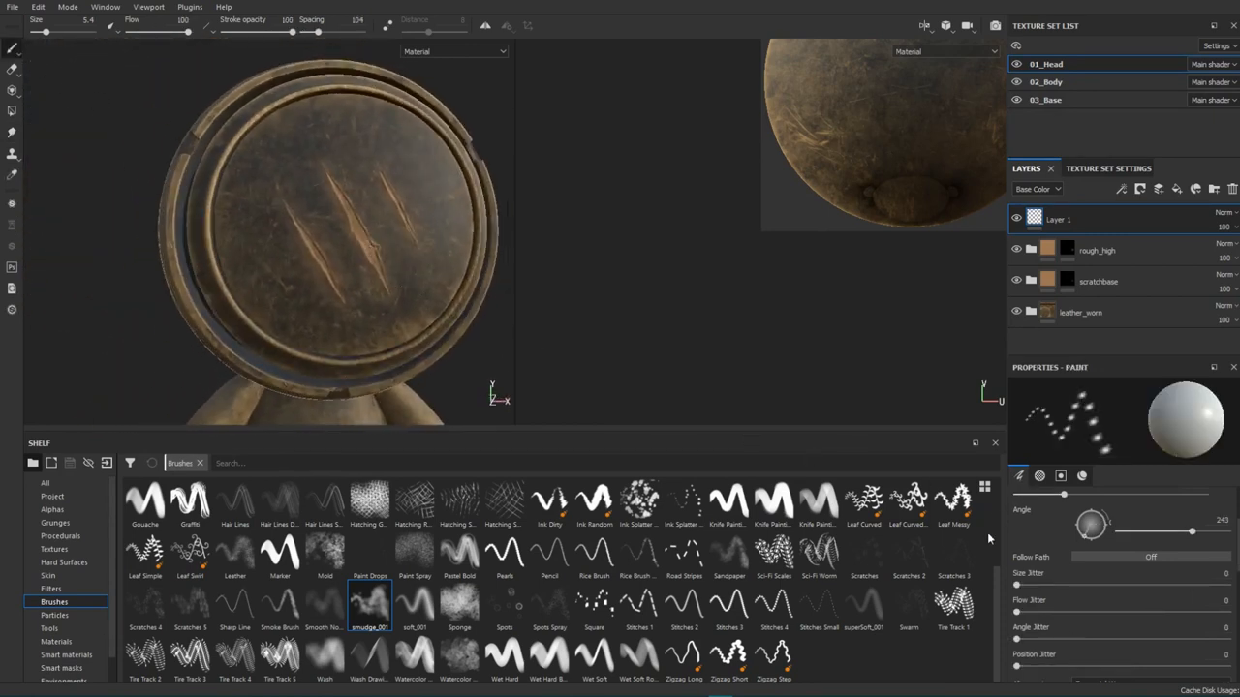
With the Paint tool and Basic Soft brush, stamp four small dents around the scratches
left_click(550, 504)
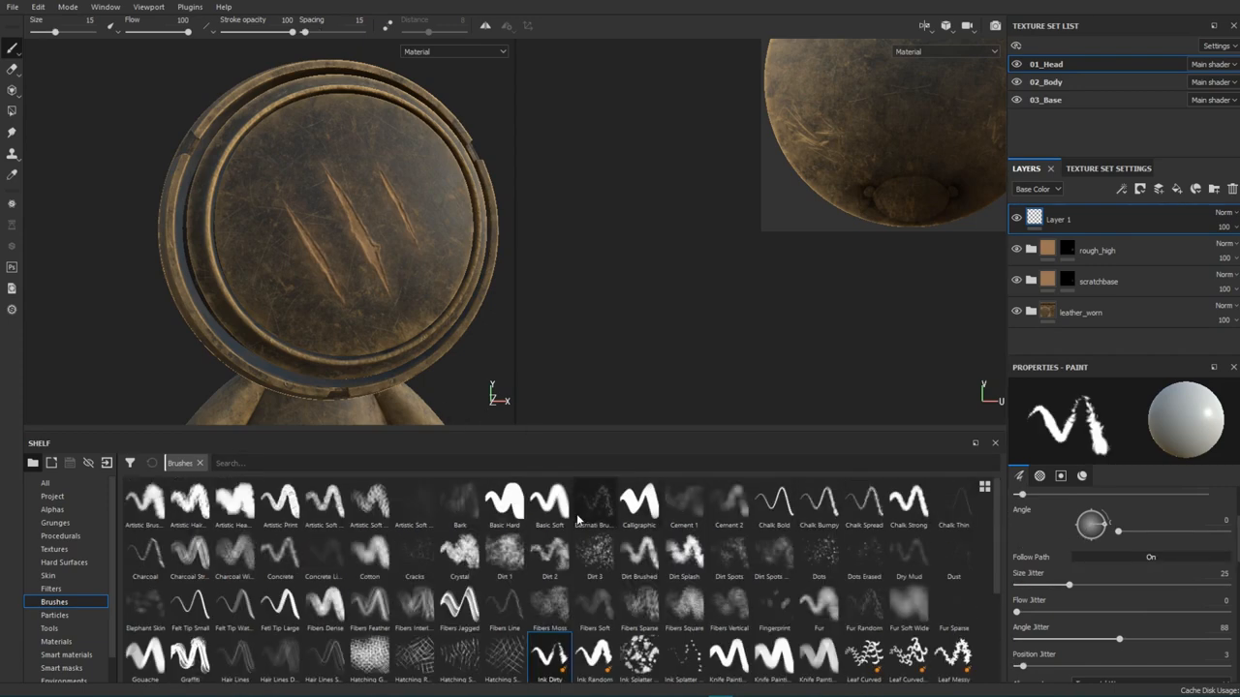
left_click(548, 500)
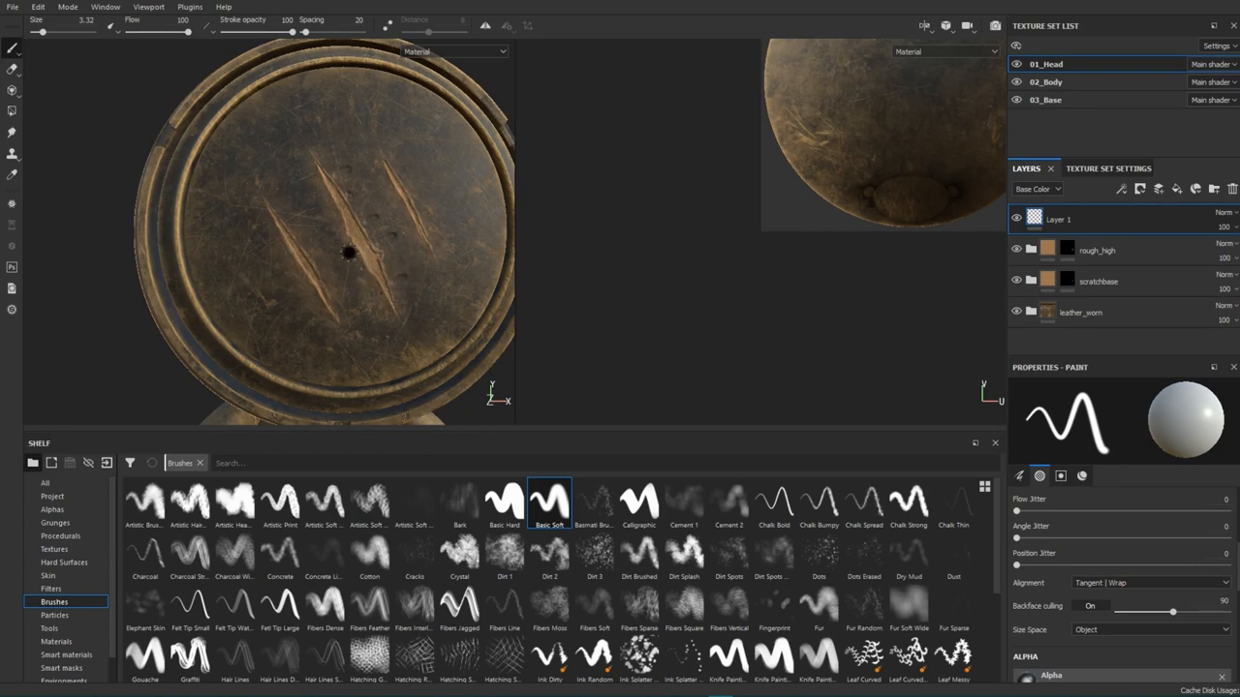
left_click(347, 251)
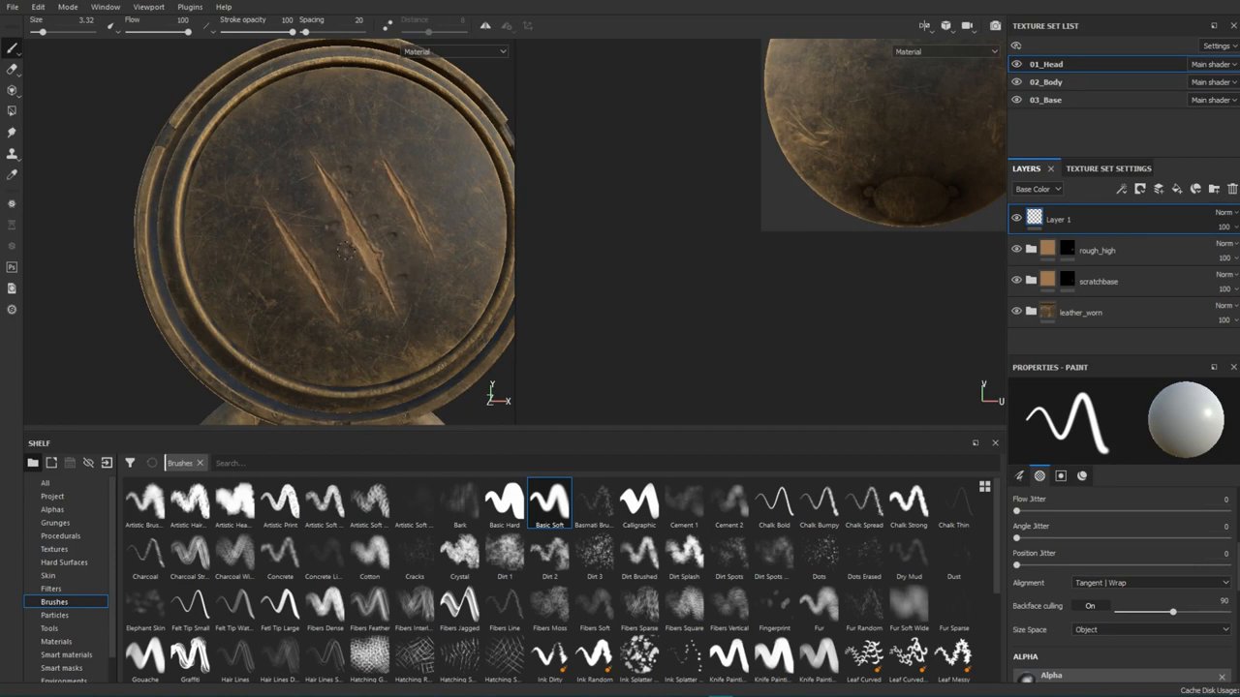
left_click(387, 190)
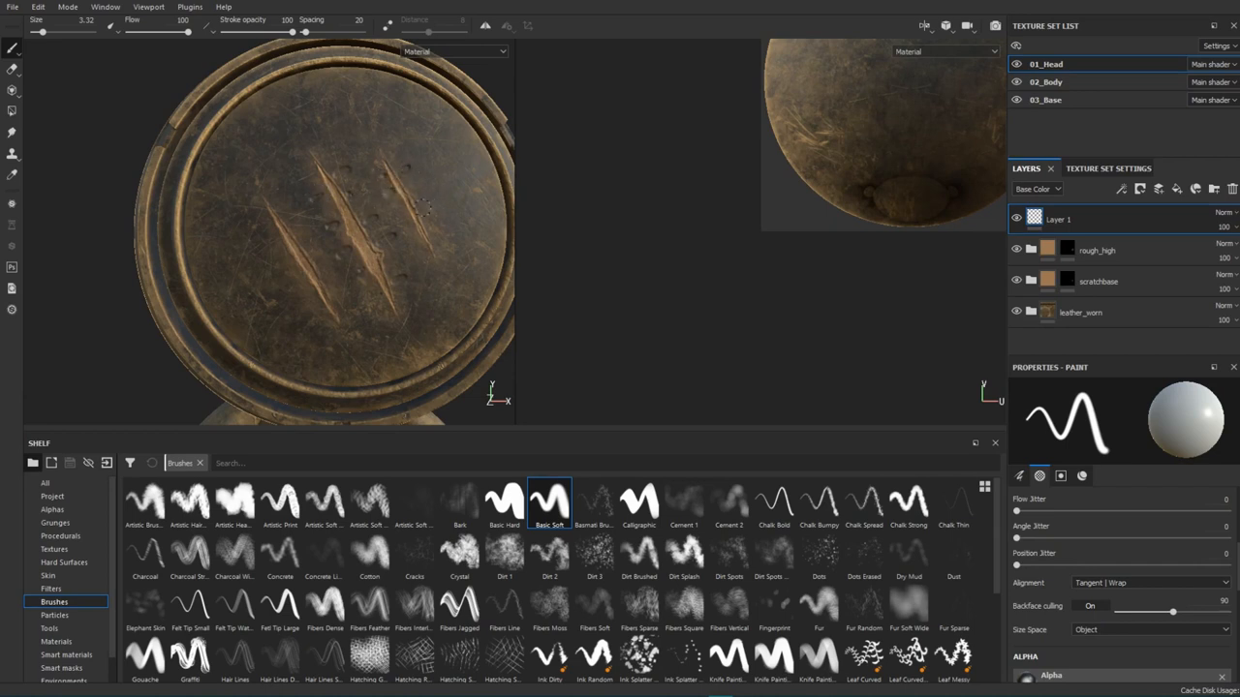
left_click(426, 209)
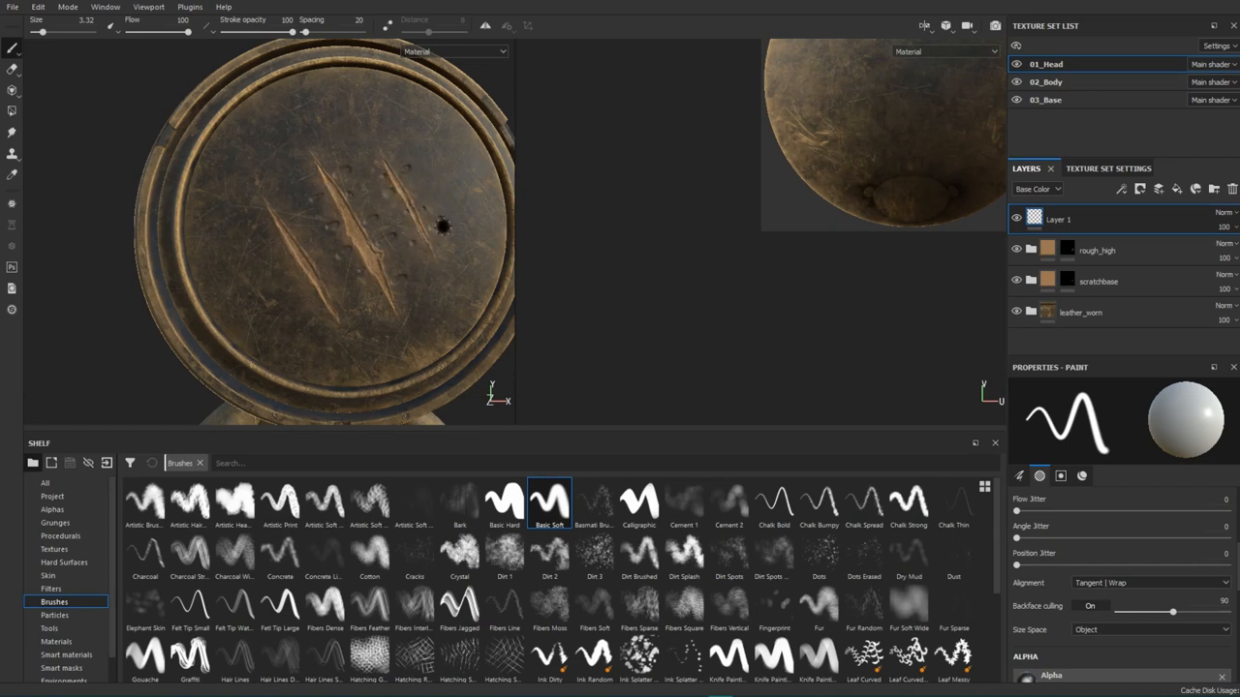
left_click(337, 299)
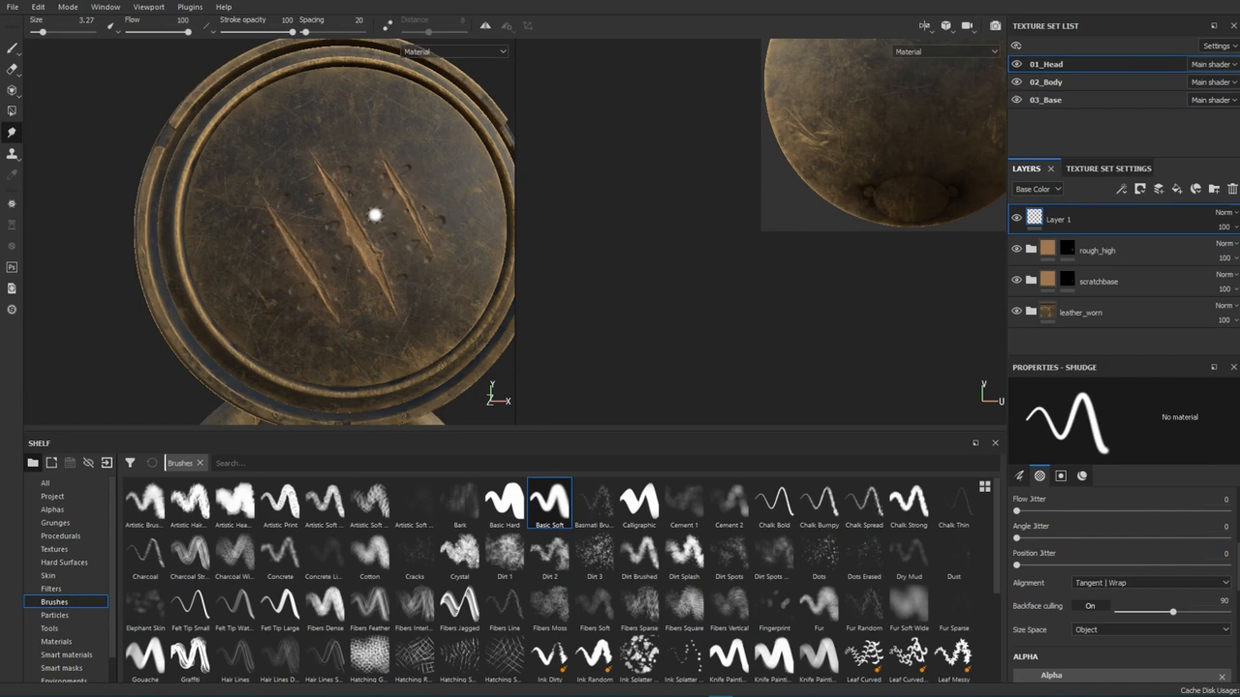
mouse_move(386, 194)
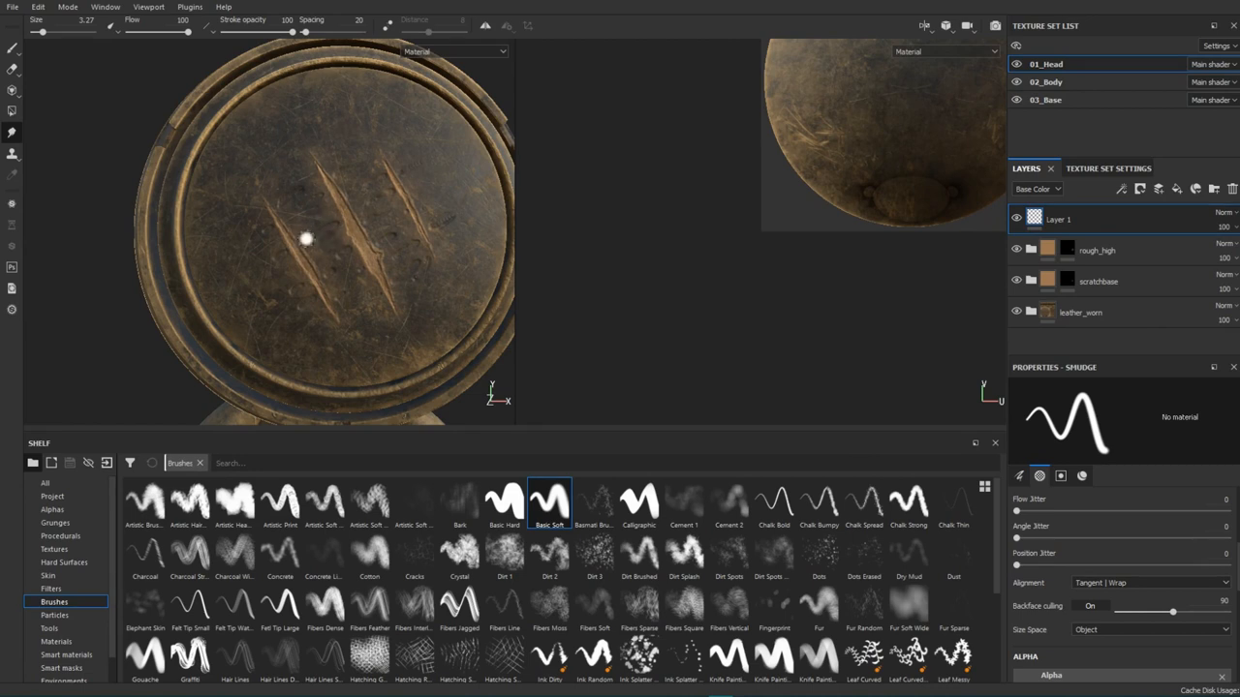
mouse_move(329, 262)
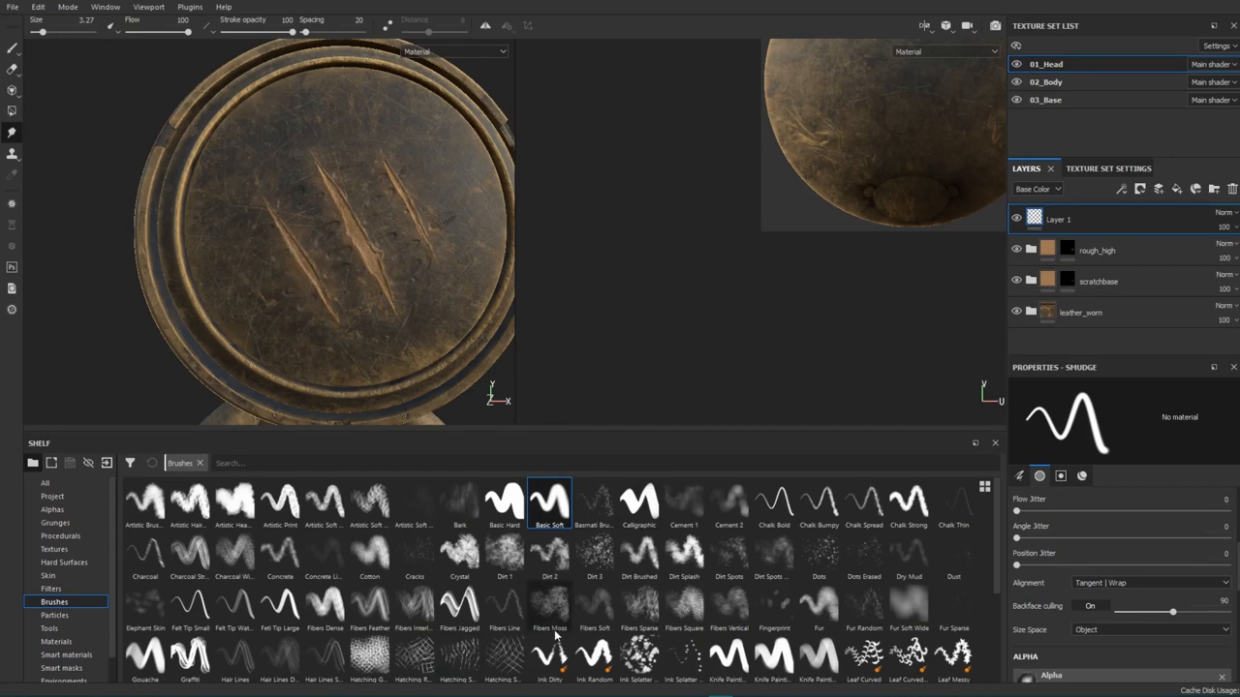
Scroll the brush list while smudging the dents around the scratches
scroll("down", 3)
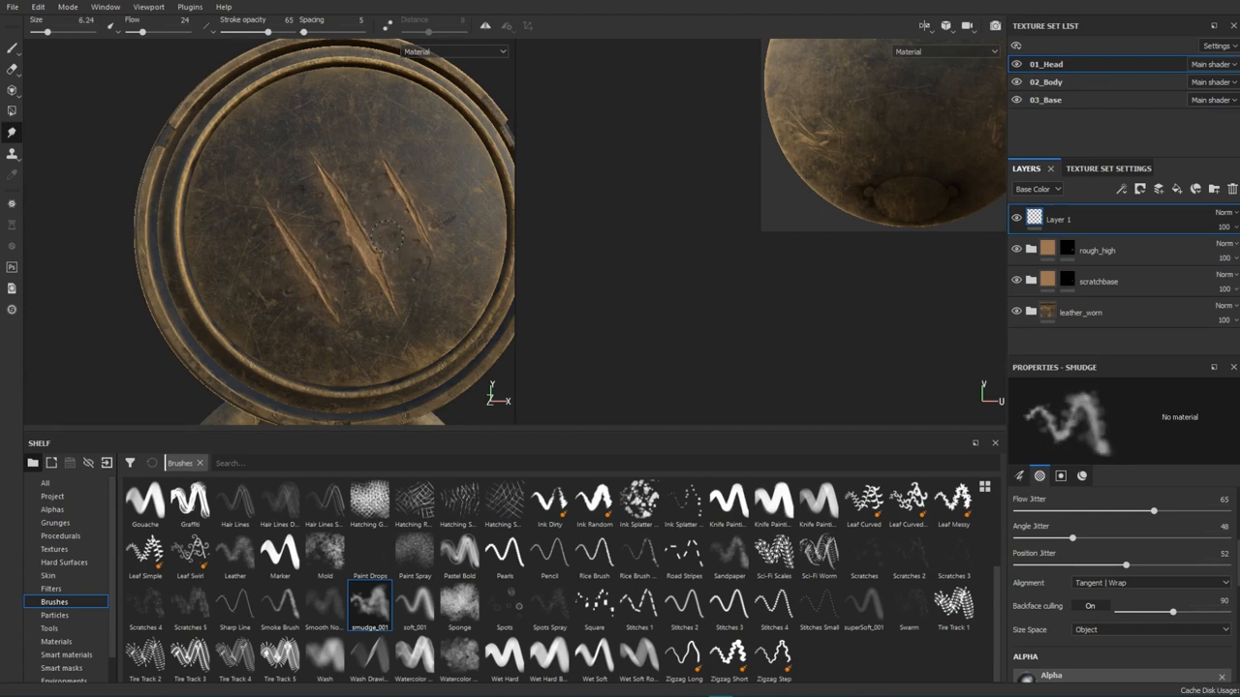
mouse_move(411, 252)
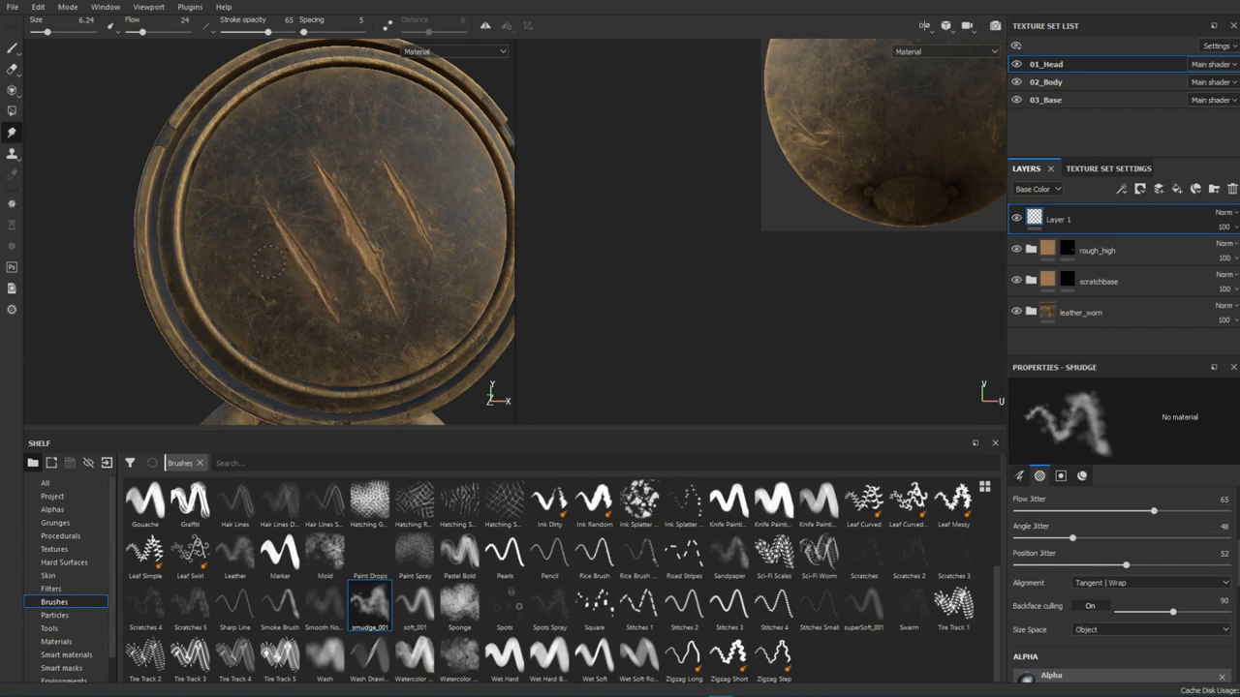
Smudge across the wrinkled leather beside the scratches with the smudge_01 brush
left_click_drag(271, 233, 339, 261)
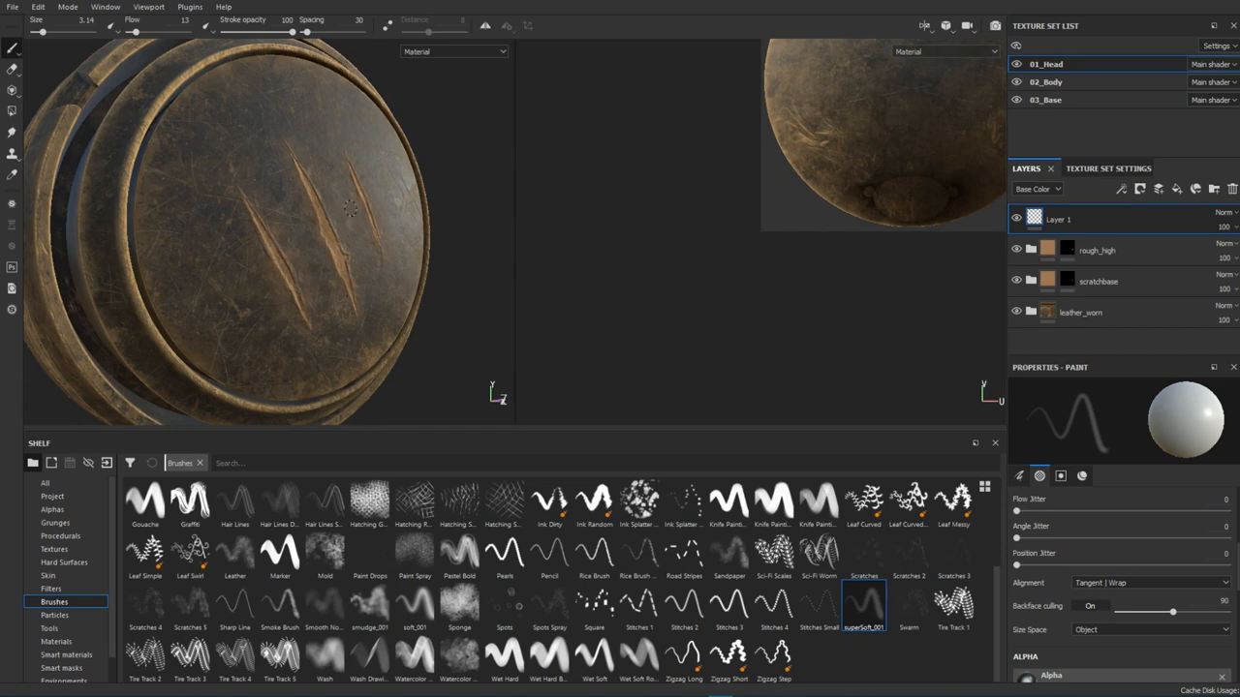
mouse_move(339, 194)
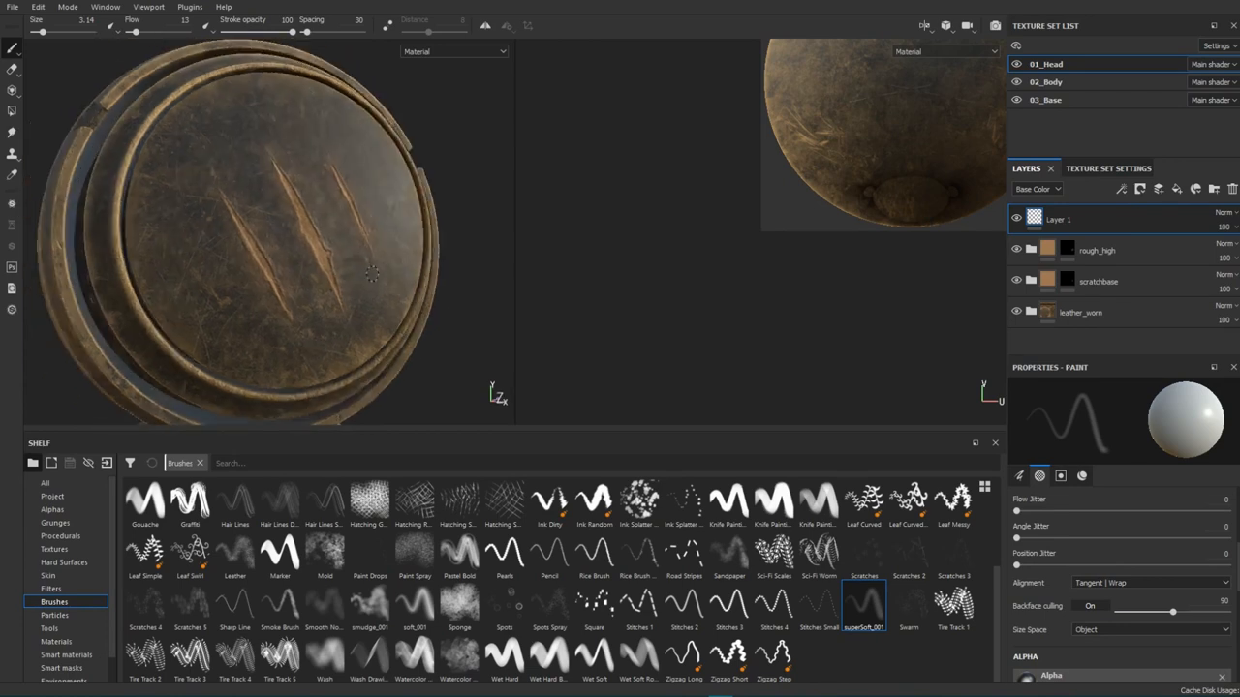
Paint a soft superSoft dab beside the right claw scratch at lowered flow
left_click(364, 210)
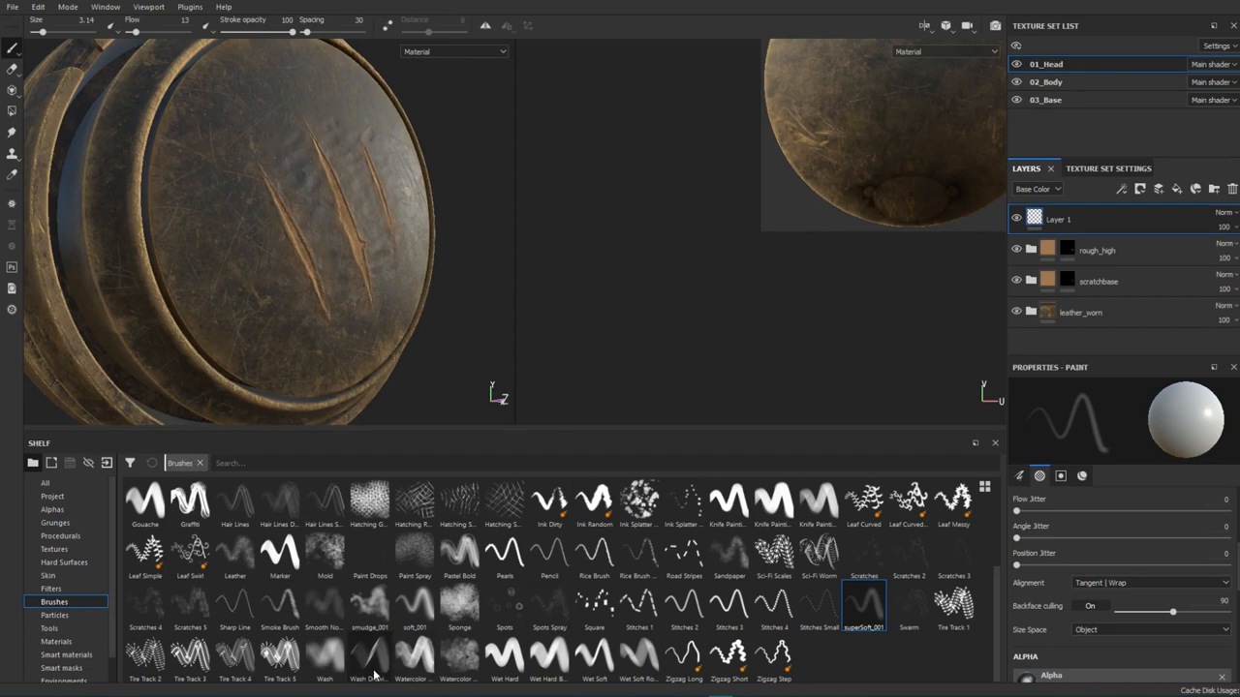
Smooth with the Smooth brush, then add Layer 2 above Layer 1 and pick its material channel
left_click(326, 604)
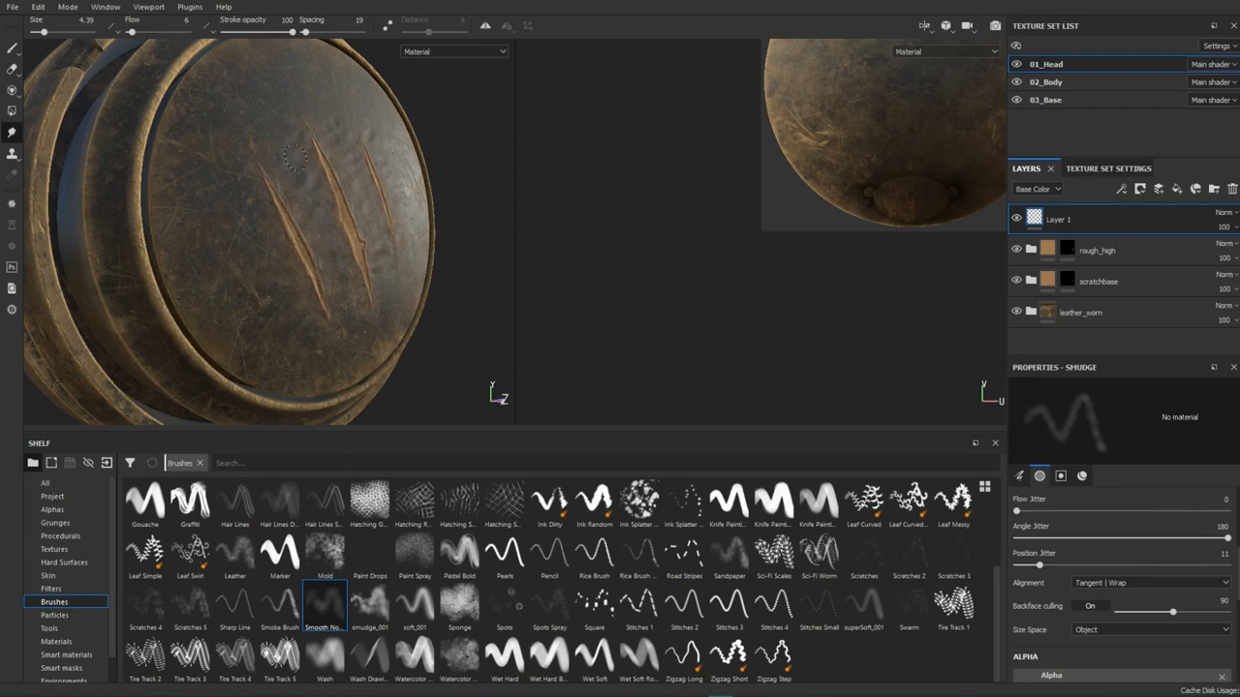
mouse_move(318, 206)
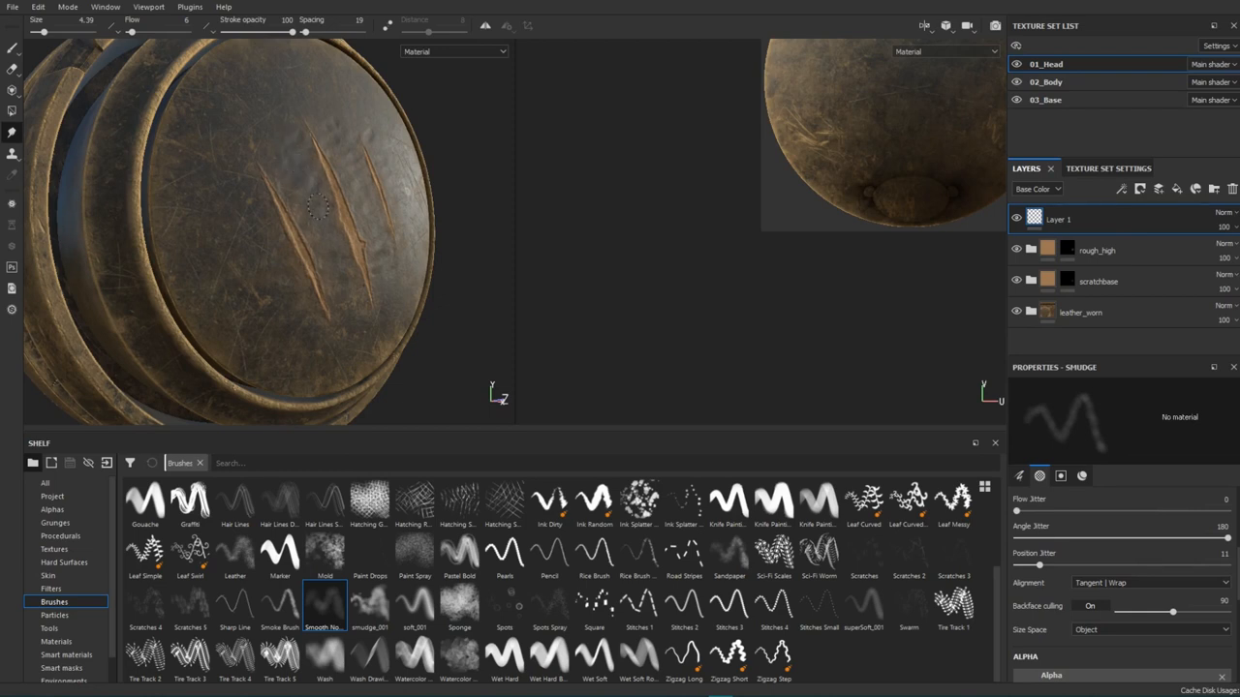
mouse_move(344, 146)
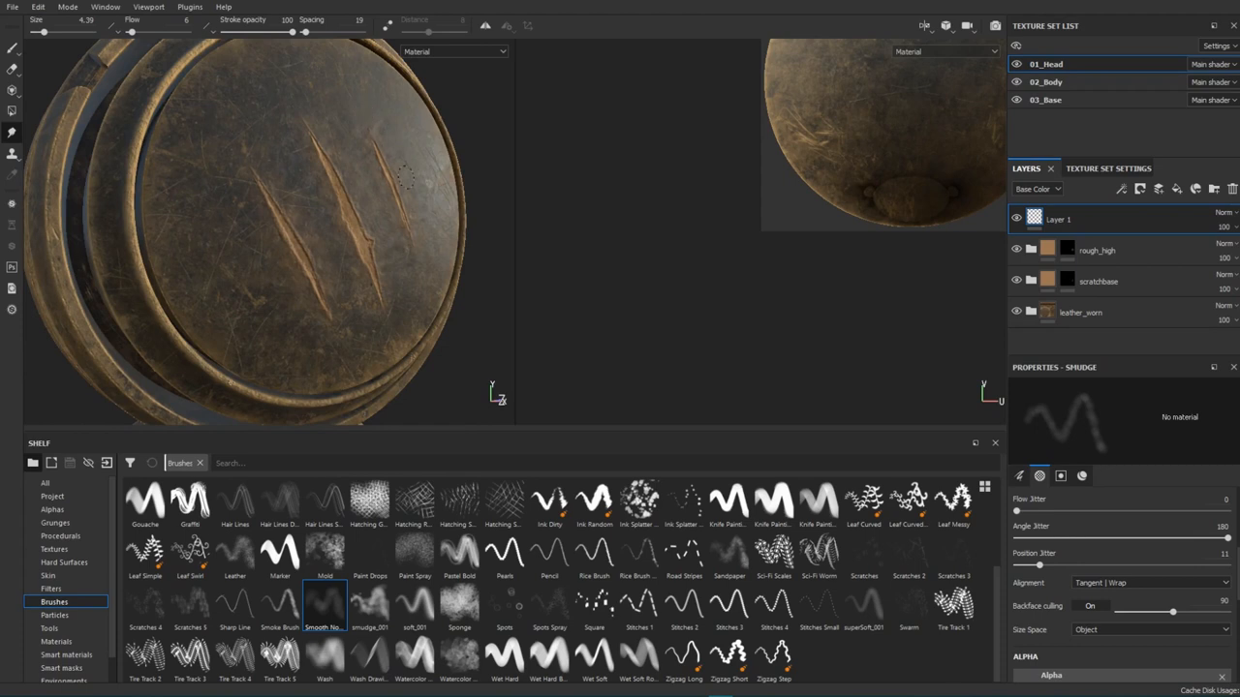
mouse_move(390, 289)
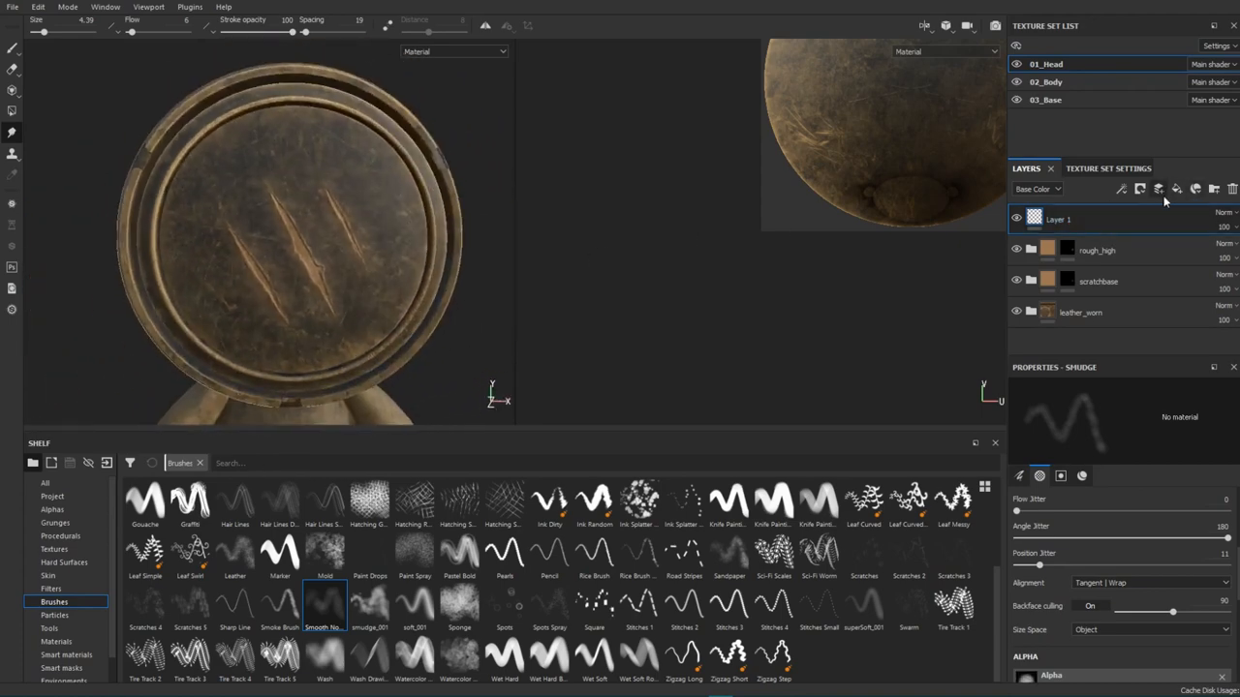
left_click(1119, 189)
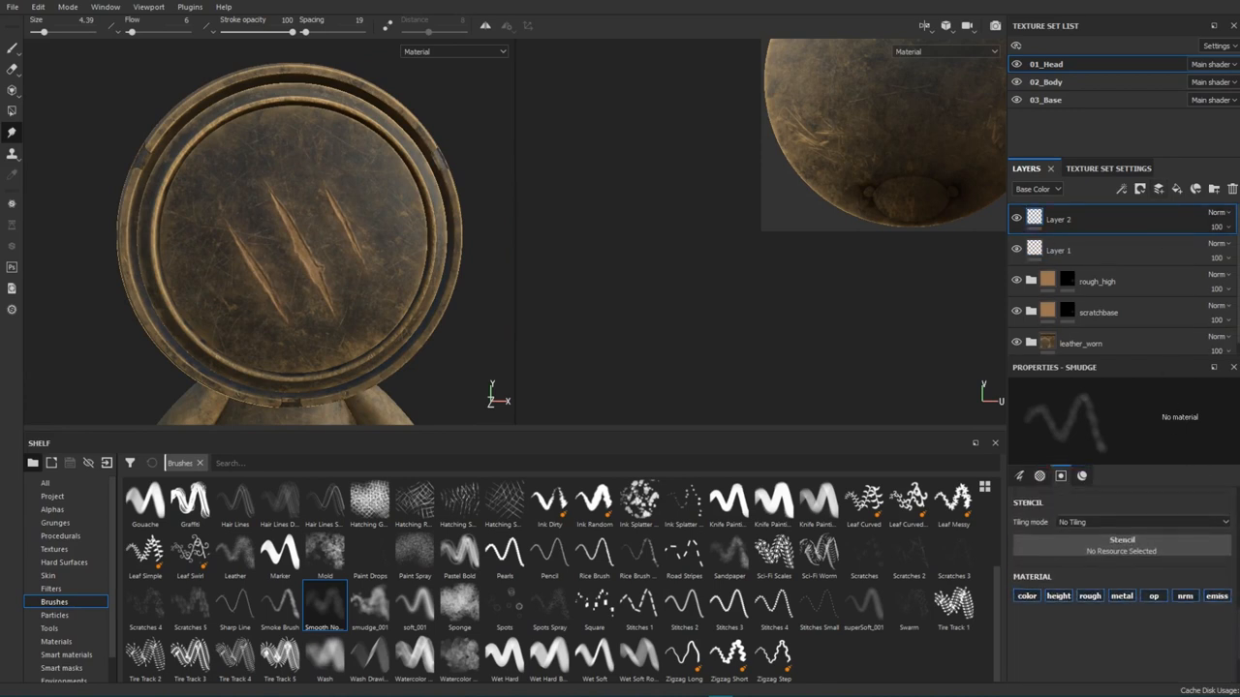
left_click(1216, 600)
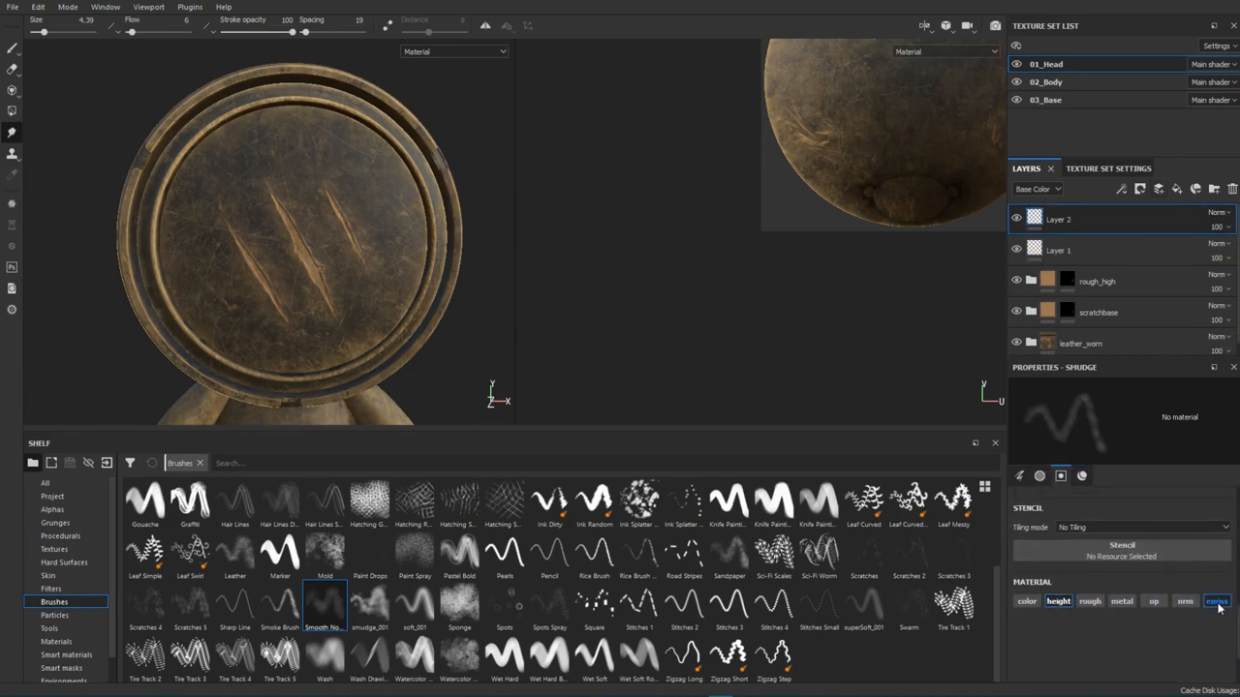